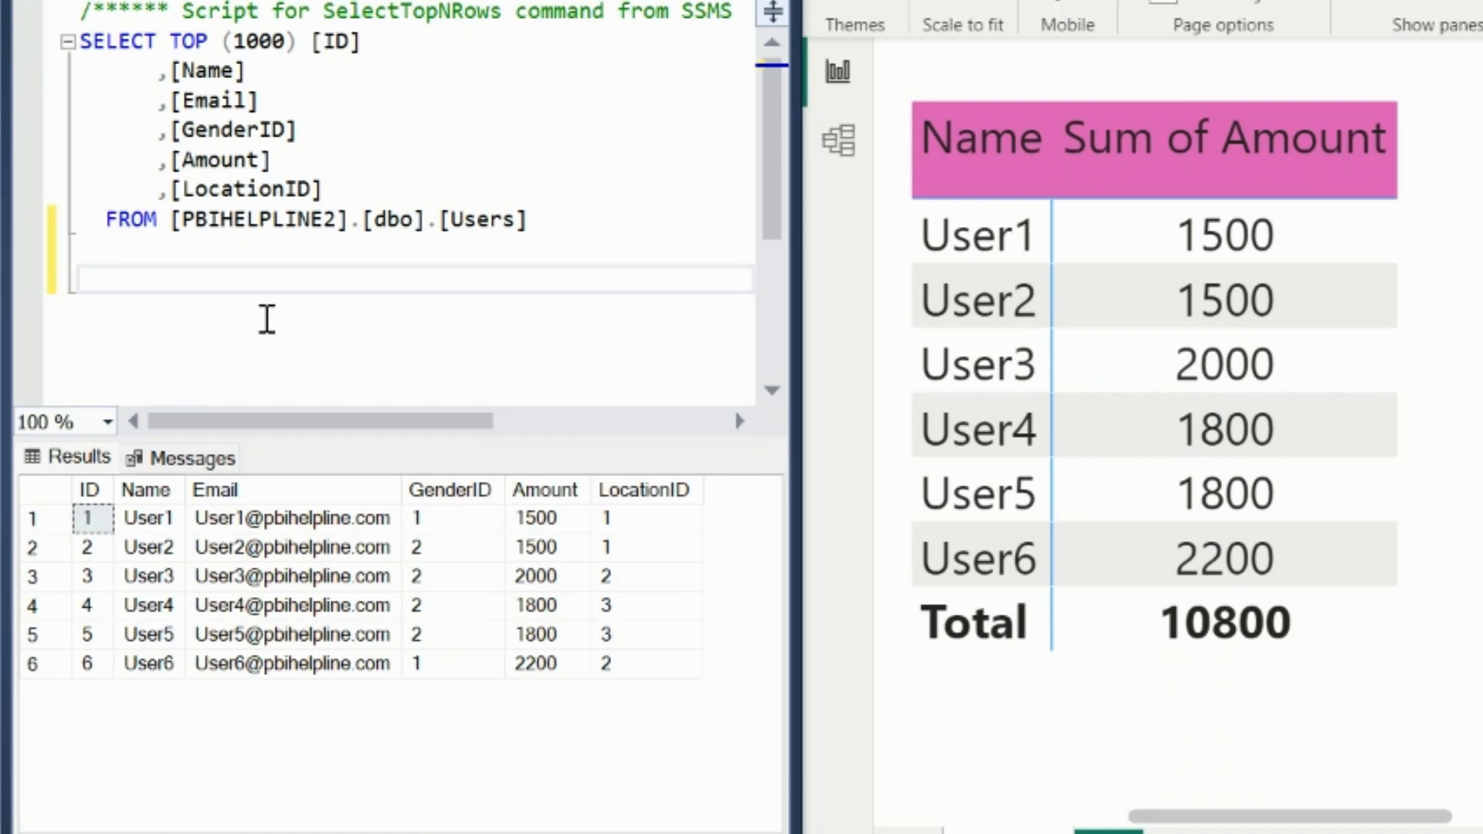
# Write and run DELETE FROM Users WHERE Id = 5 against the Users table.
pyautogui.write('Delete from Users Where Id = 5')
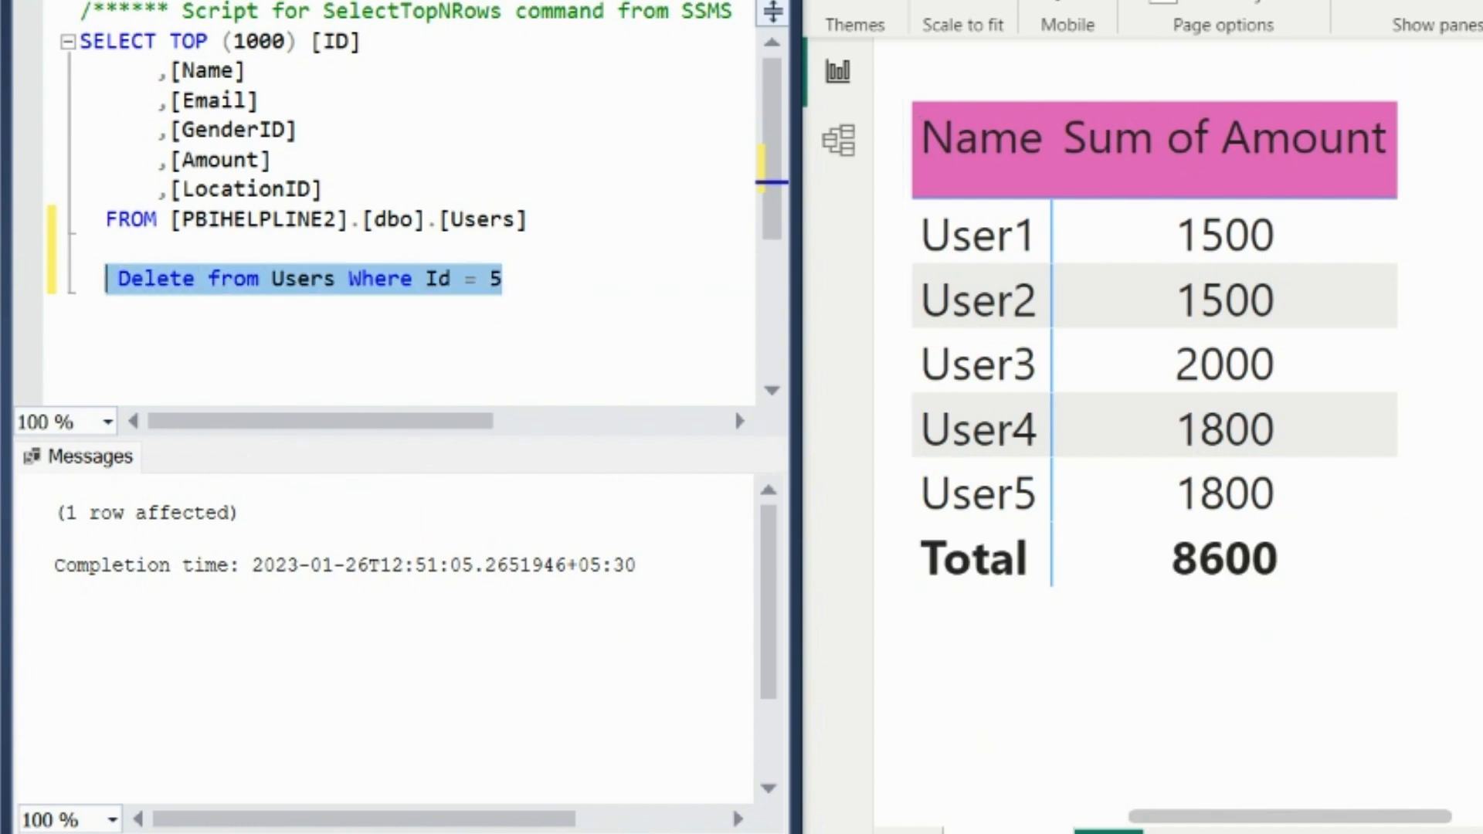
pyautogui.press('Backspace')
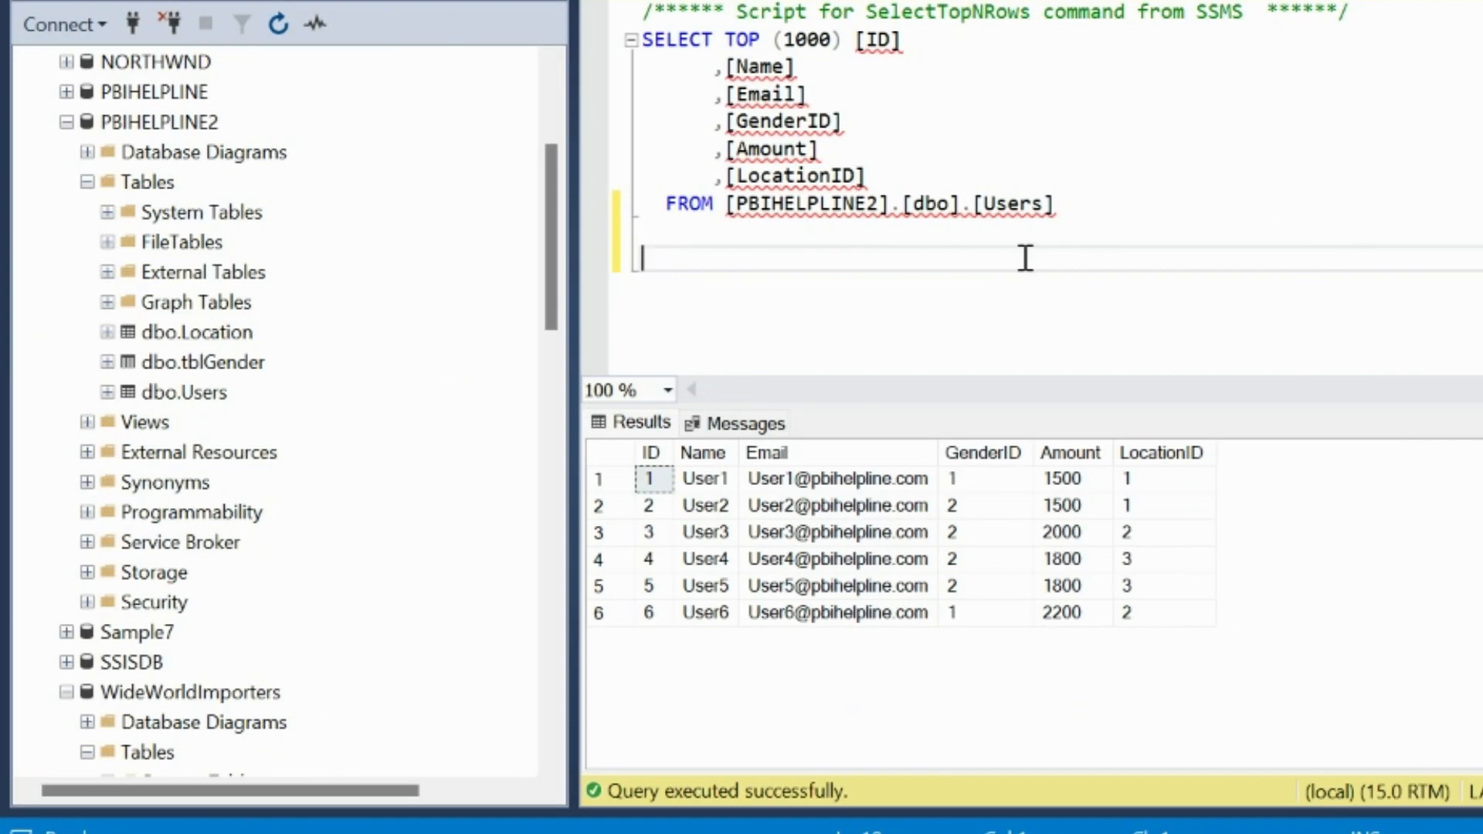
pyautogui.moveTo(1195, 356)
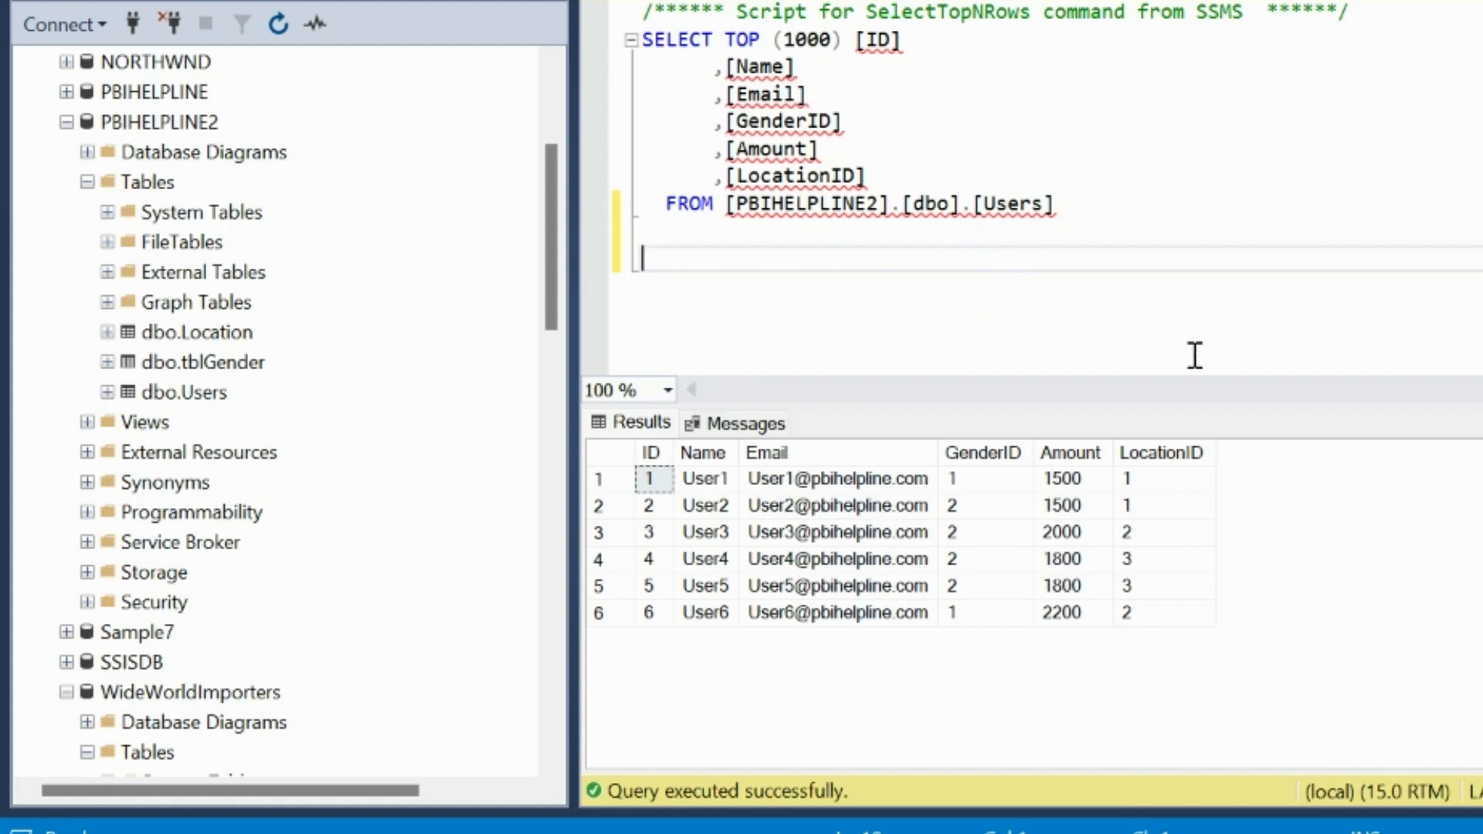
pyautogui.moveTo(1121, 691)
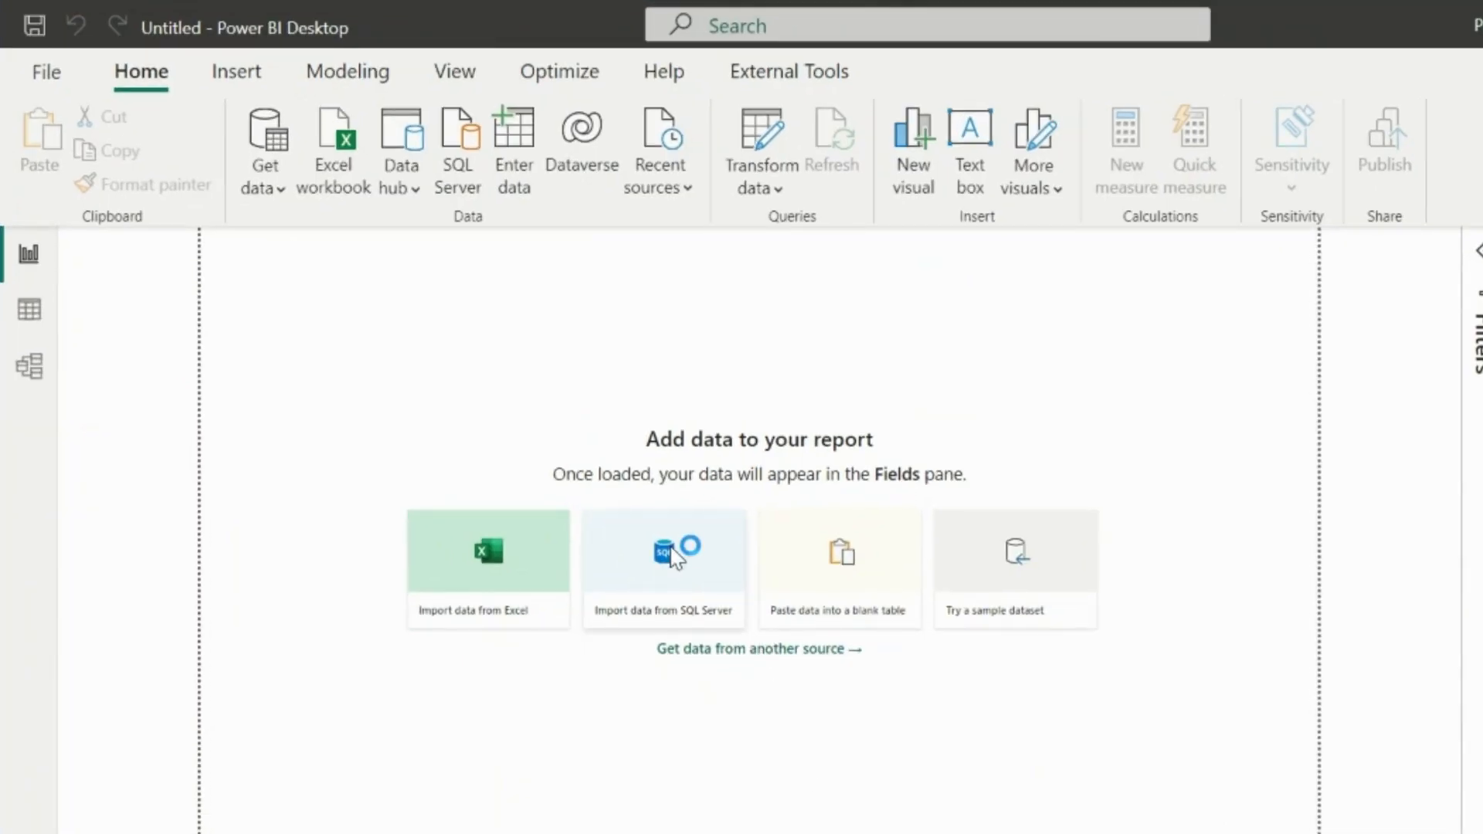
# Connect to local server '.' database PBIHELPLINE2 in DirectQuery mode and load the Users table.
pyautogui.click(663, 567)
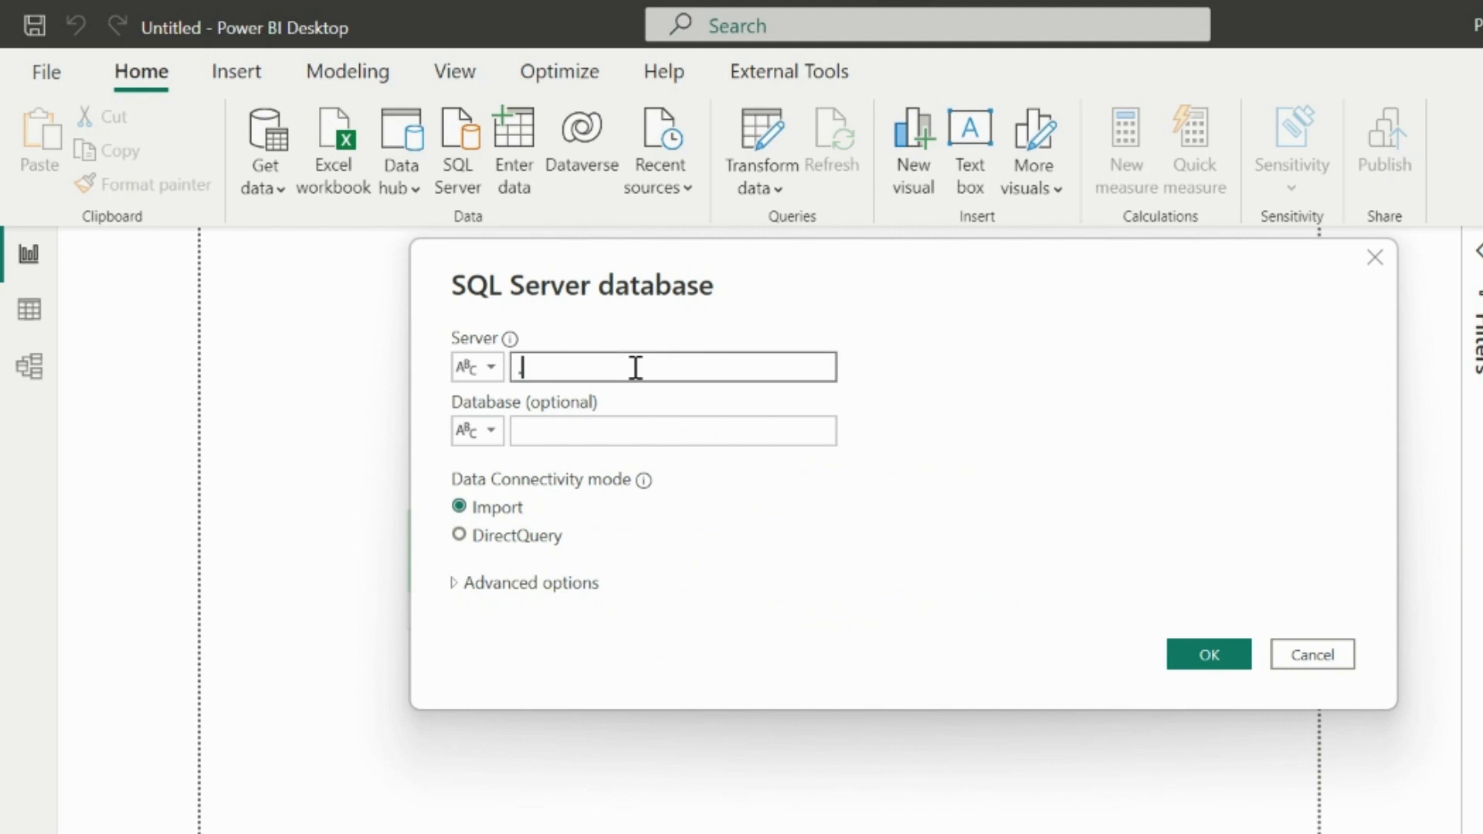
pyautogui.write('PBI')
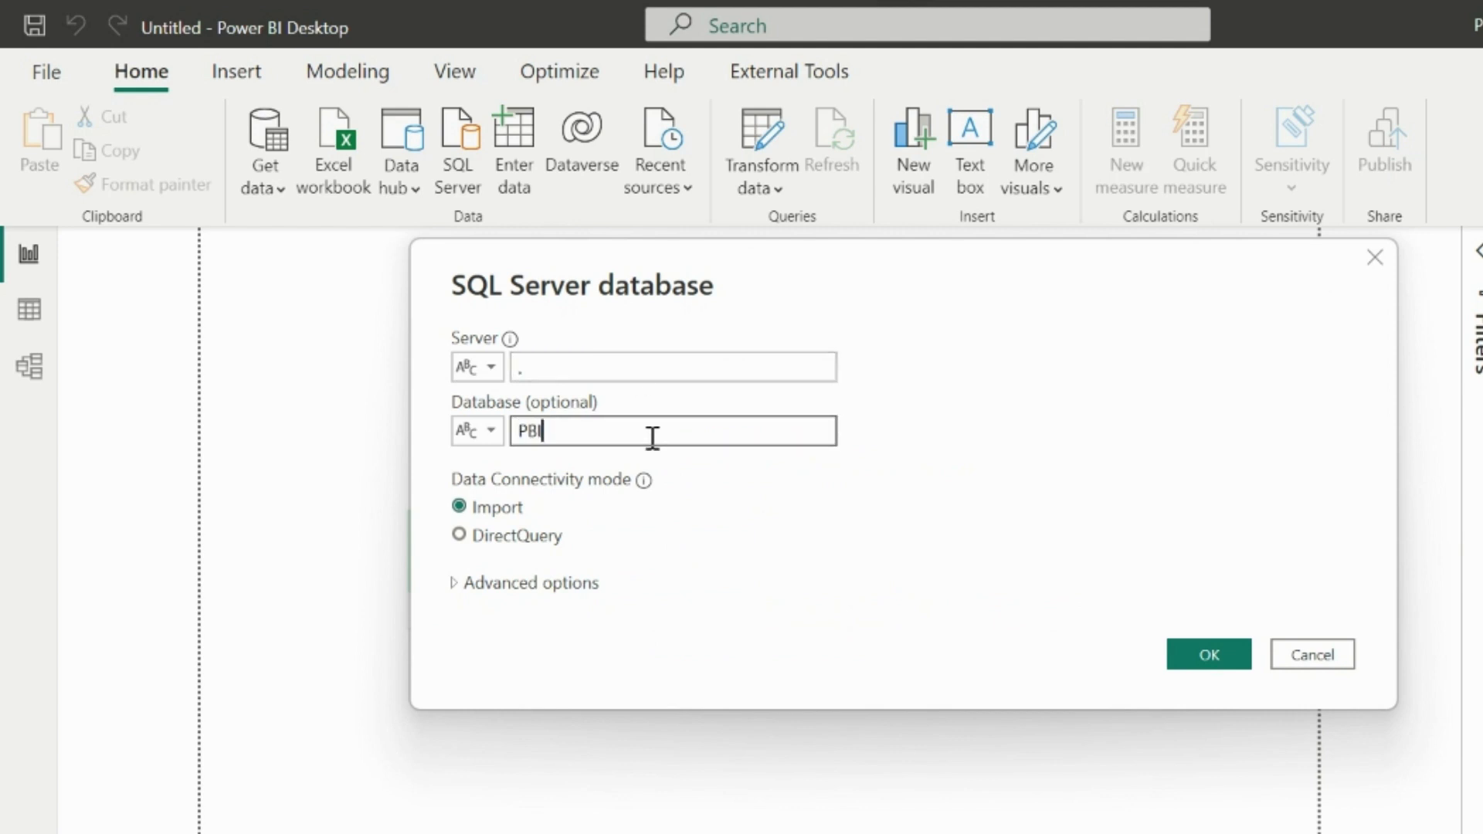
pyautogui.write('HELPLINE2')
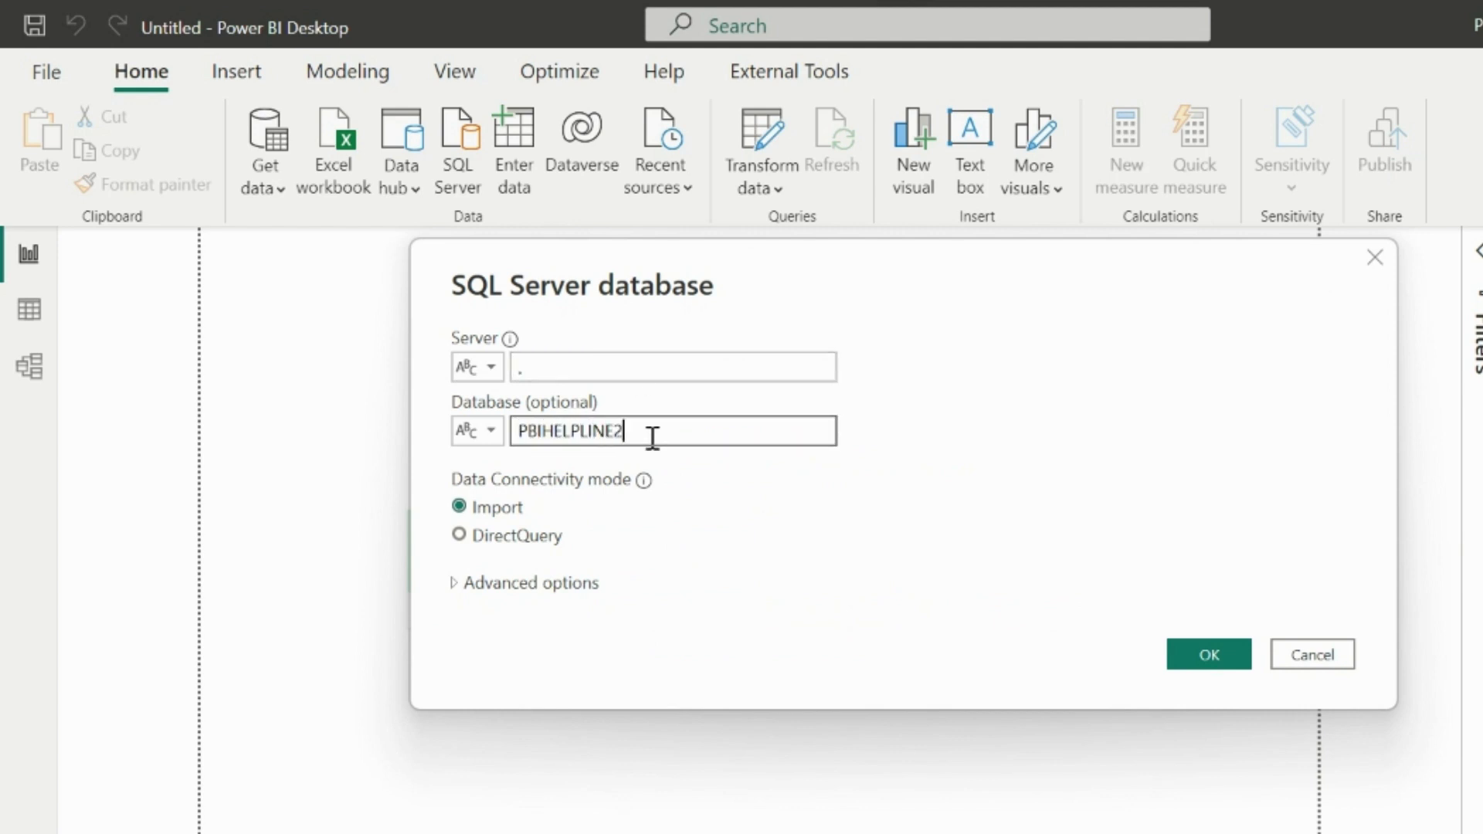
pyautogui.click(460, 534)
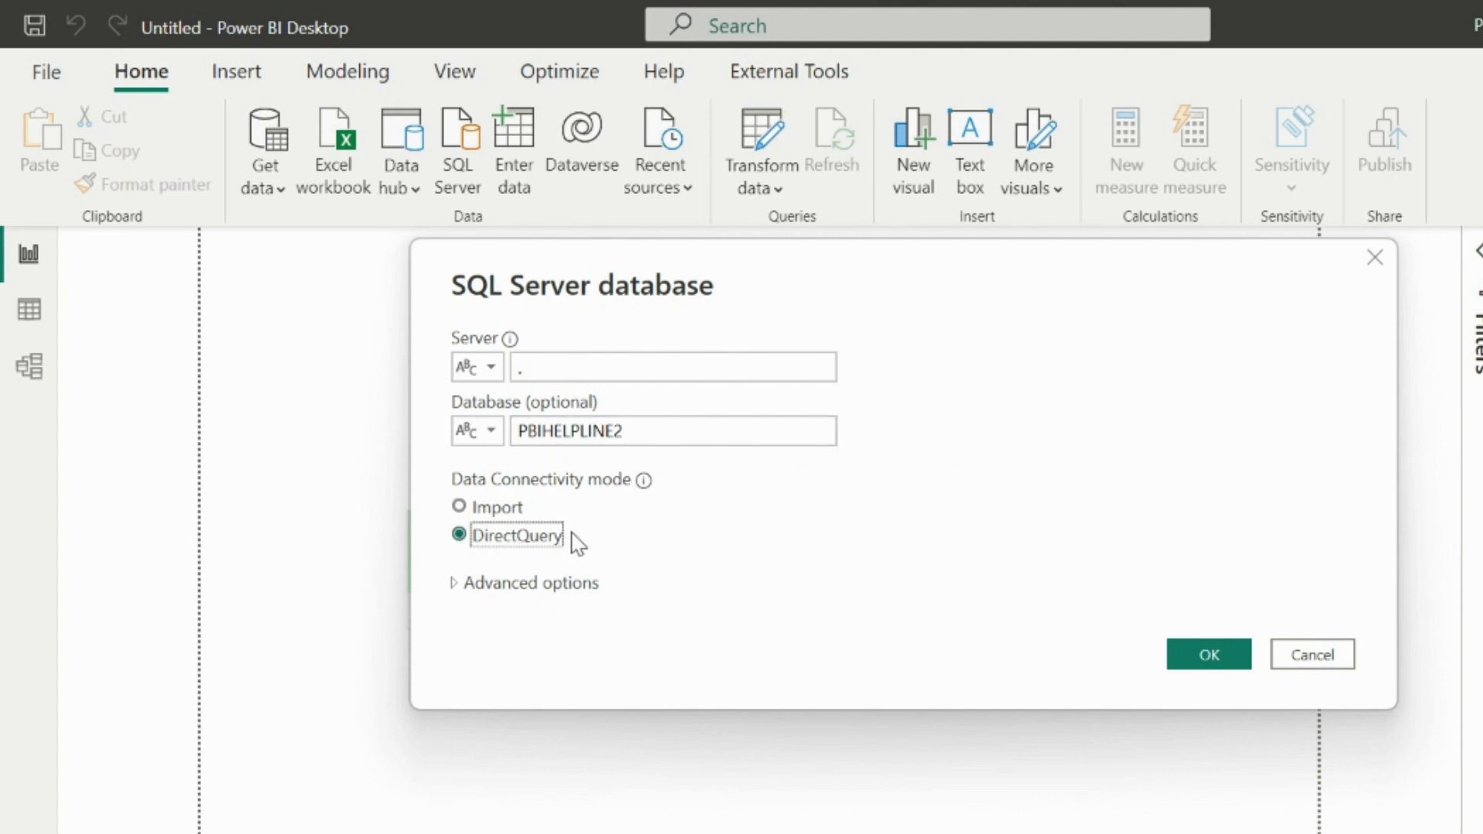
pyautogui.click(1209, 653)
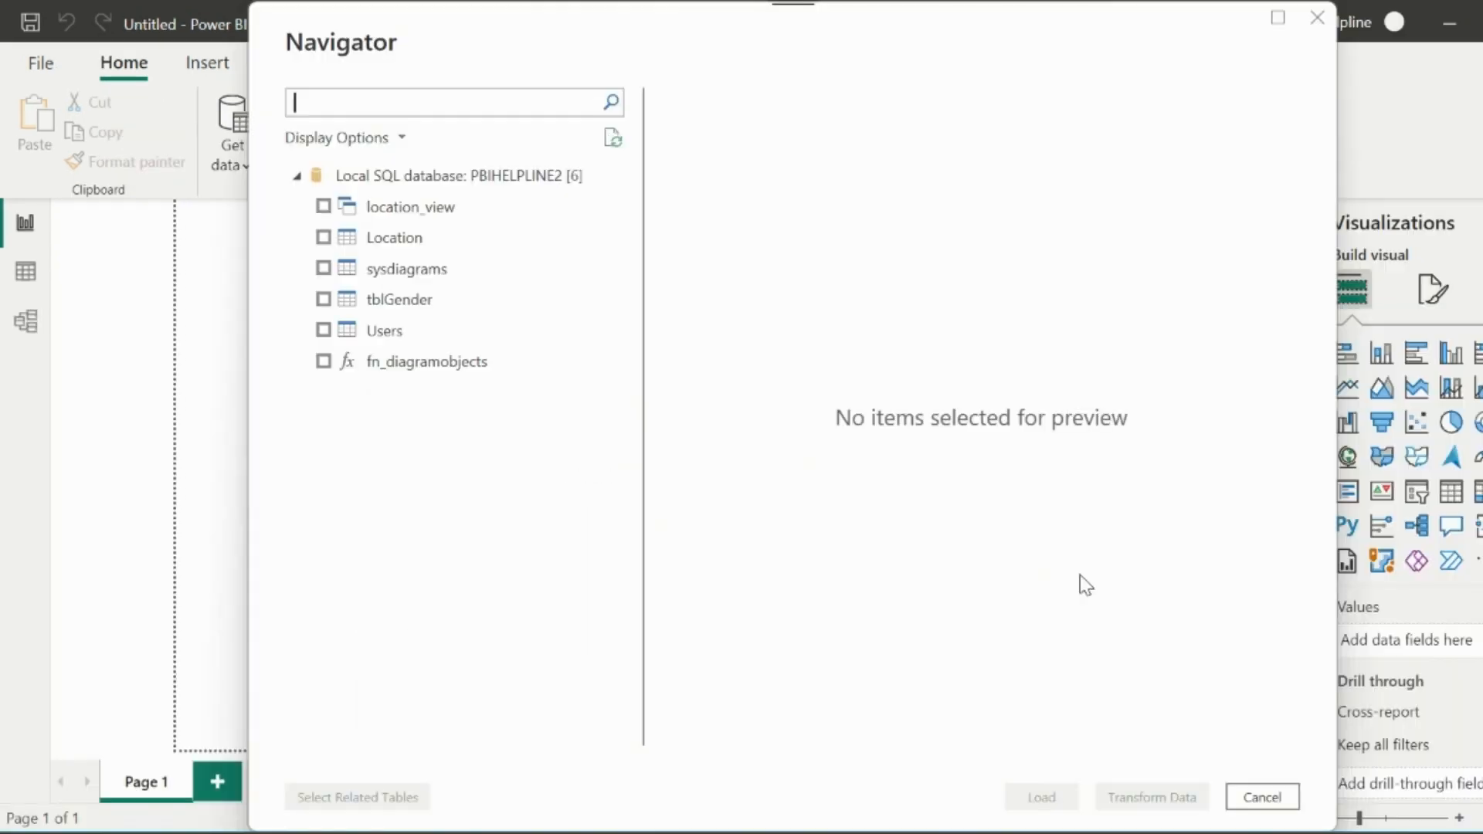
pyautogui.click(323, 330)
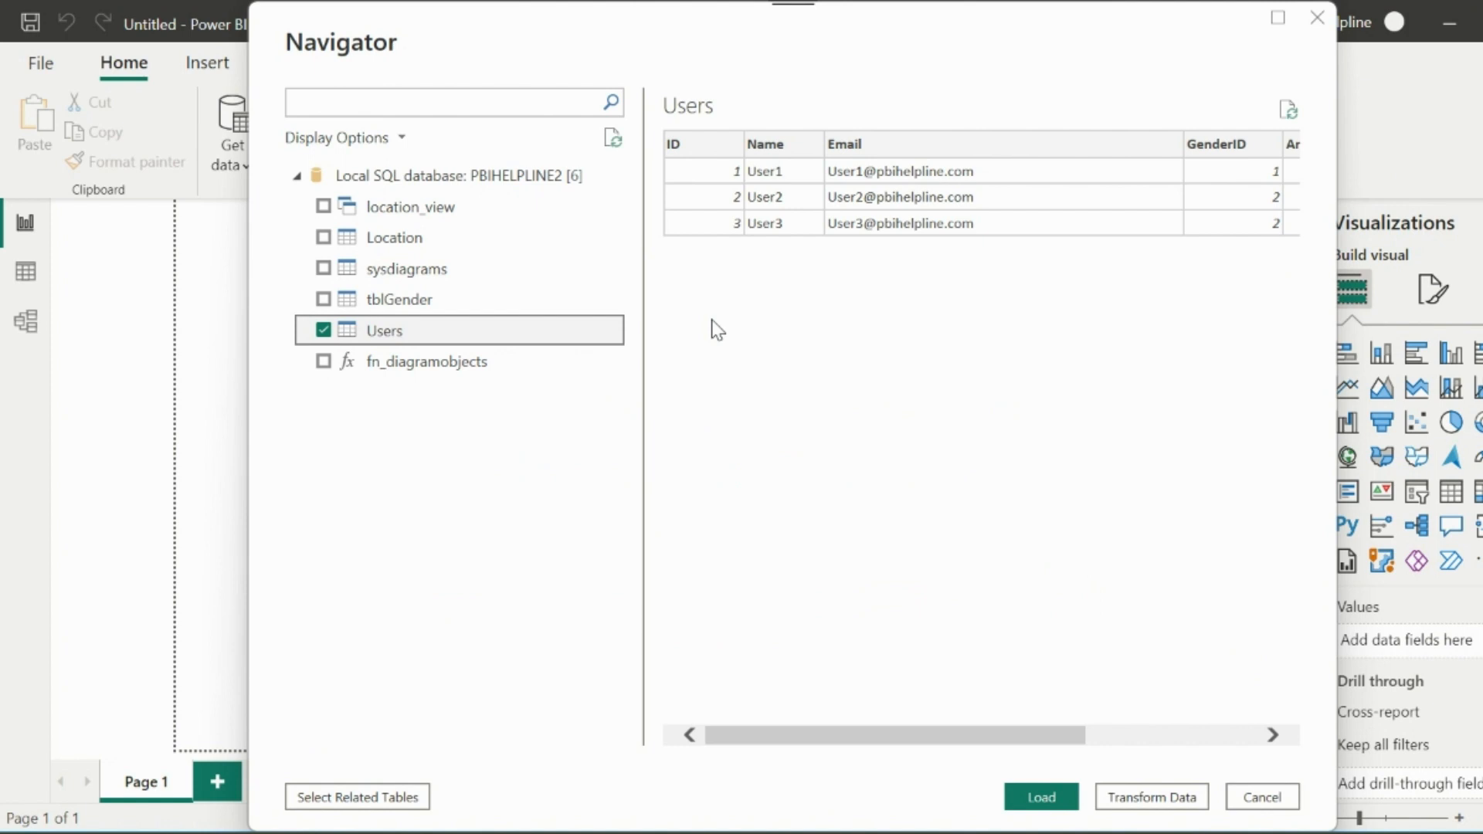
pyautogui.click(1040, 798)
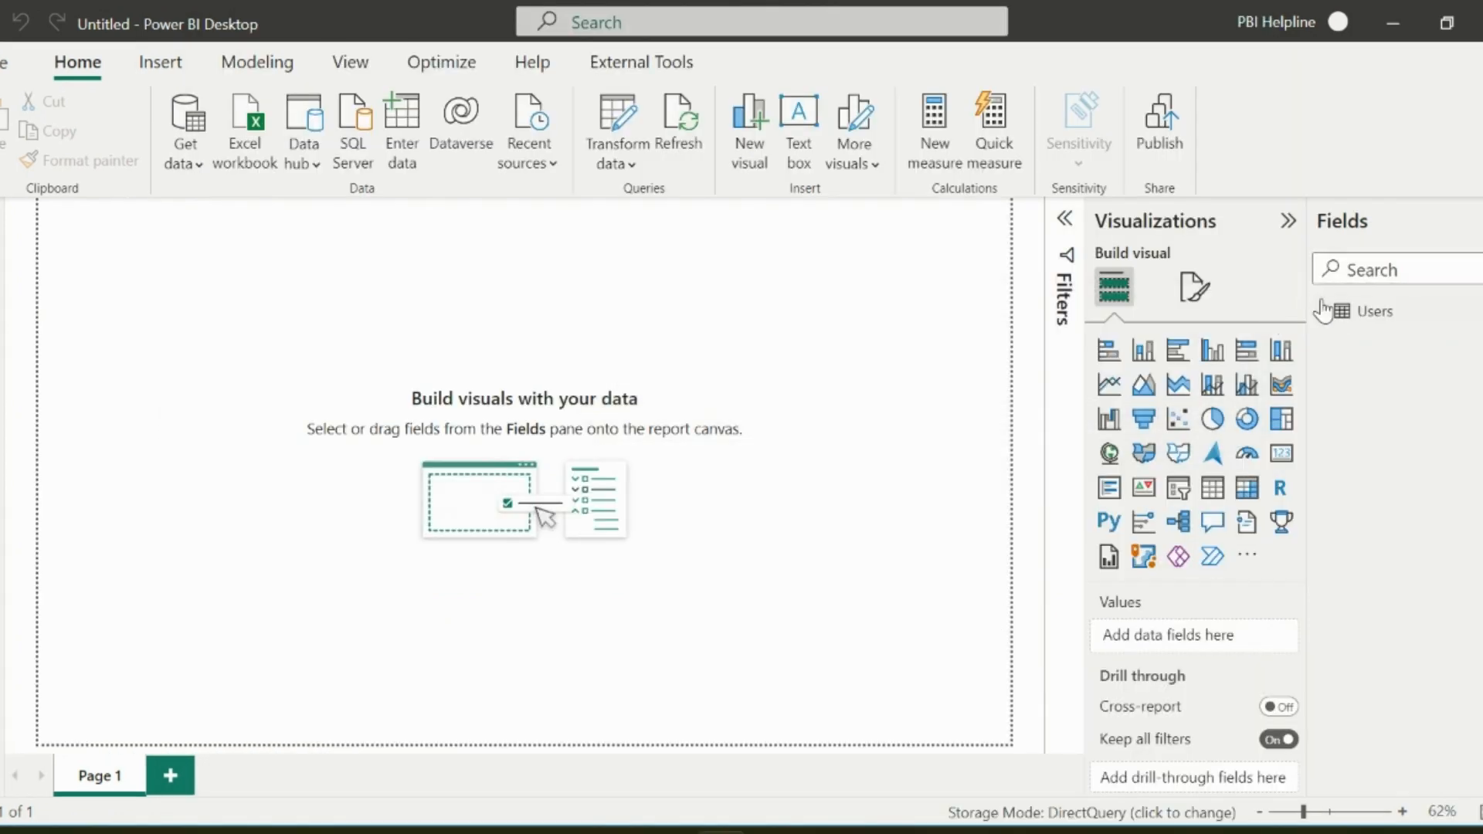
# Add a matrix showing each user's Name with Sum of Amount, totalling 10800.
pyautogui.click(1323, 311)
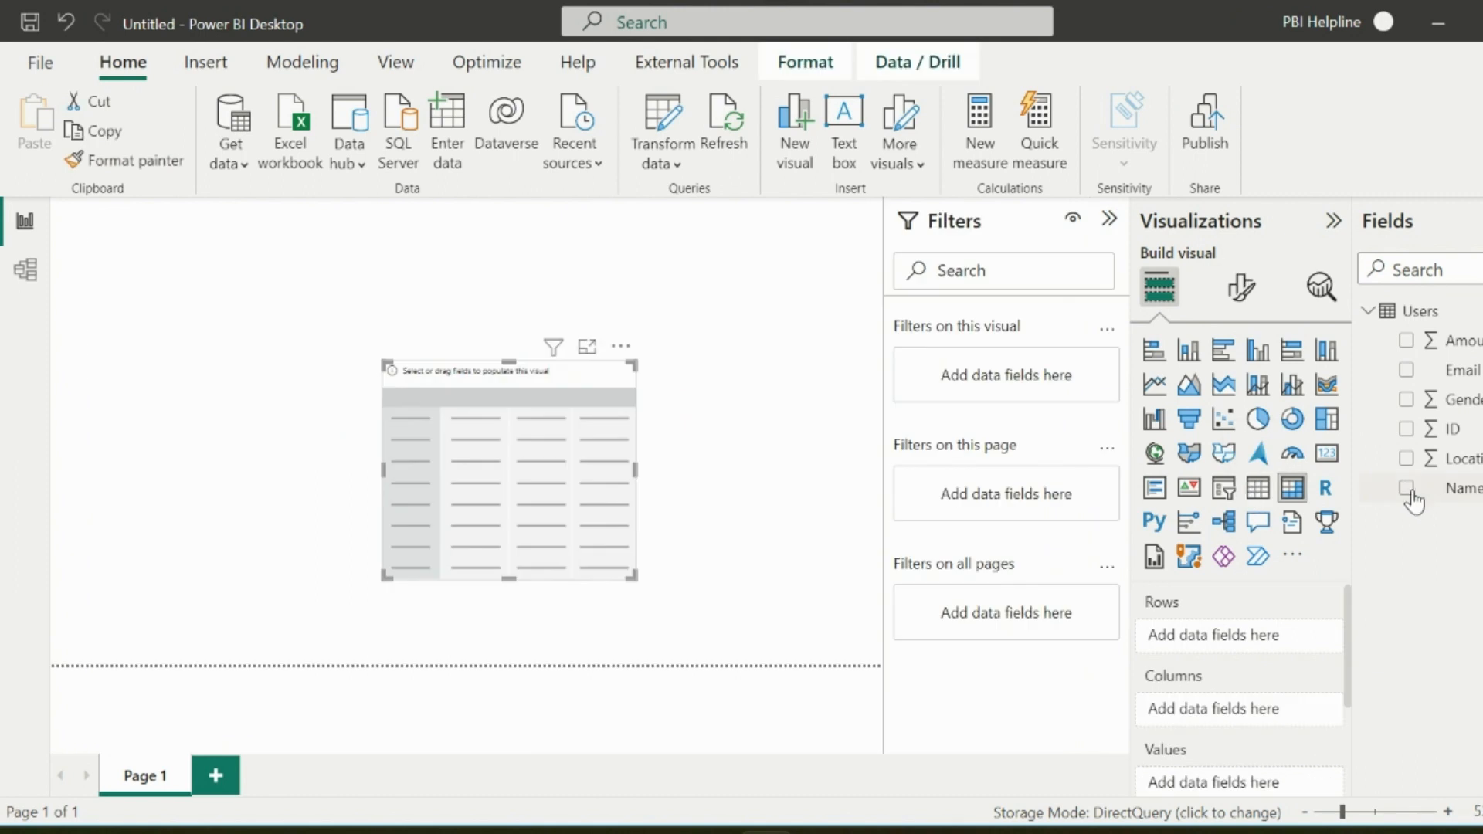
pyautogui.click(1410, 488)
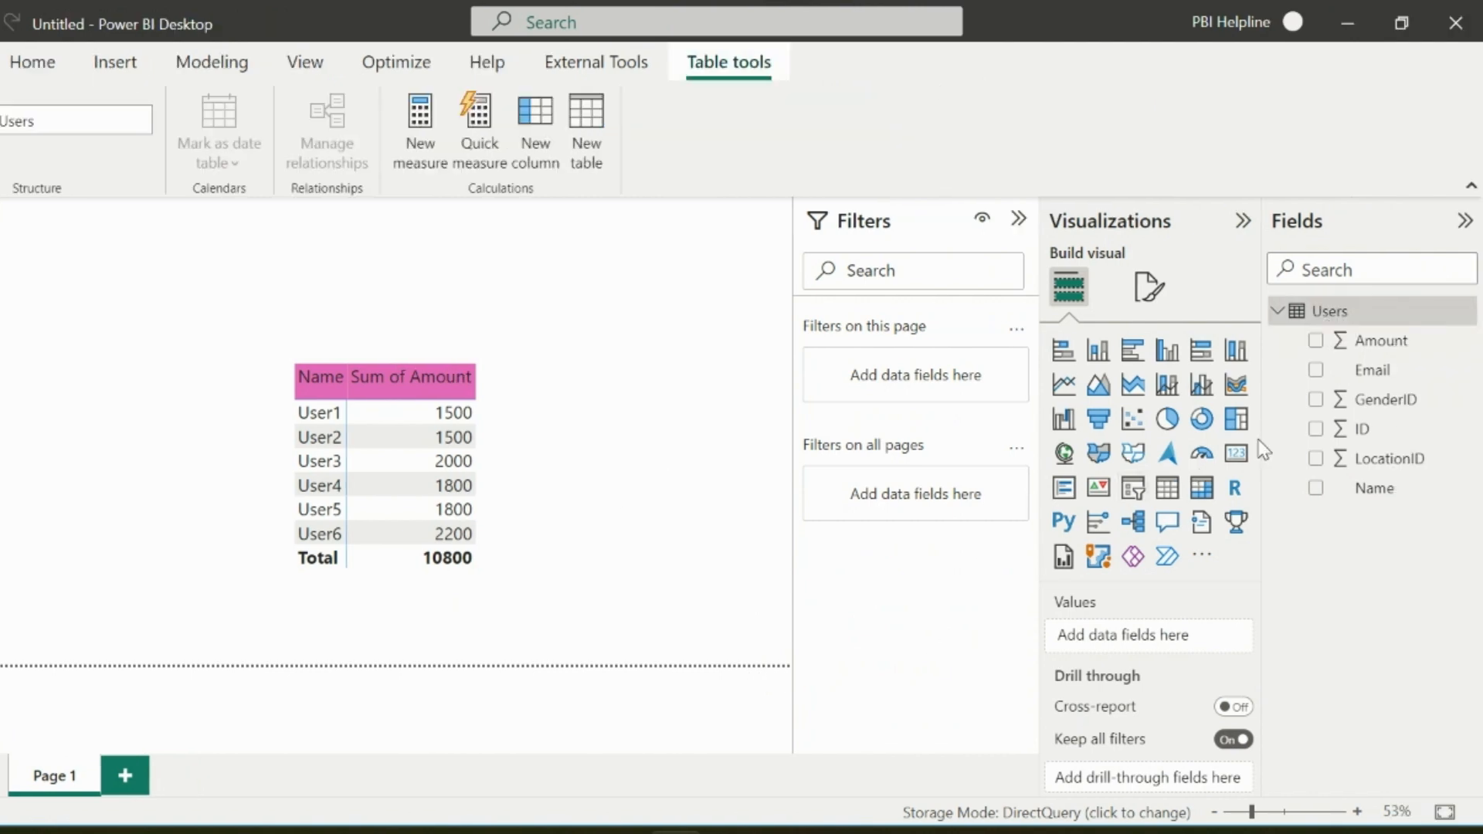
pyautogui.rightClick(1332, 311)
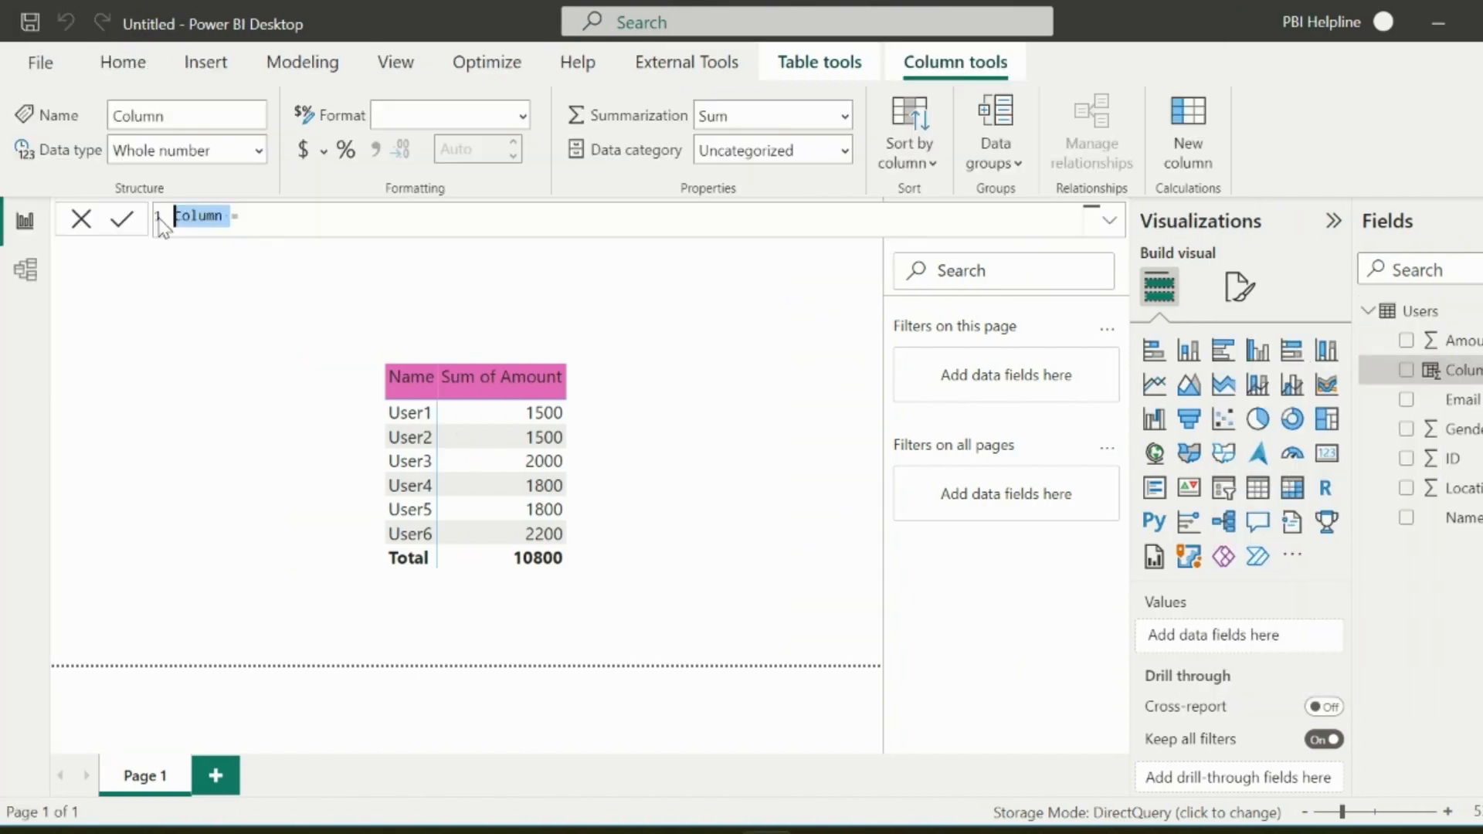
# Create column Gender = SWITCH(Users[GenderID], 1, "Male", 2, "Female").
pyautogui.write('Gender = switch')
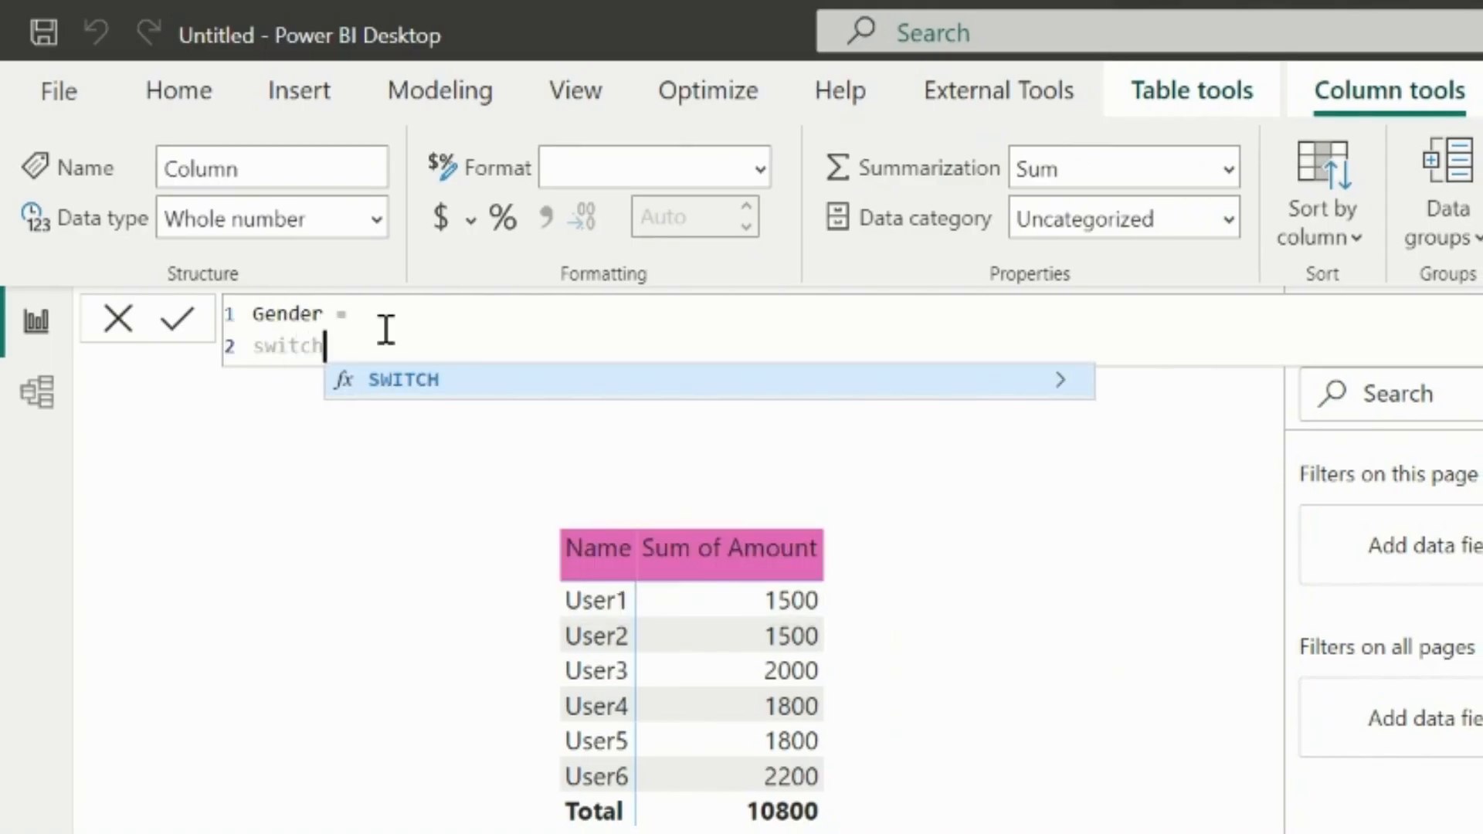
pyautogui.write('Users[GenderID],')
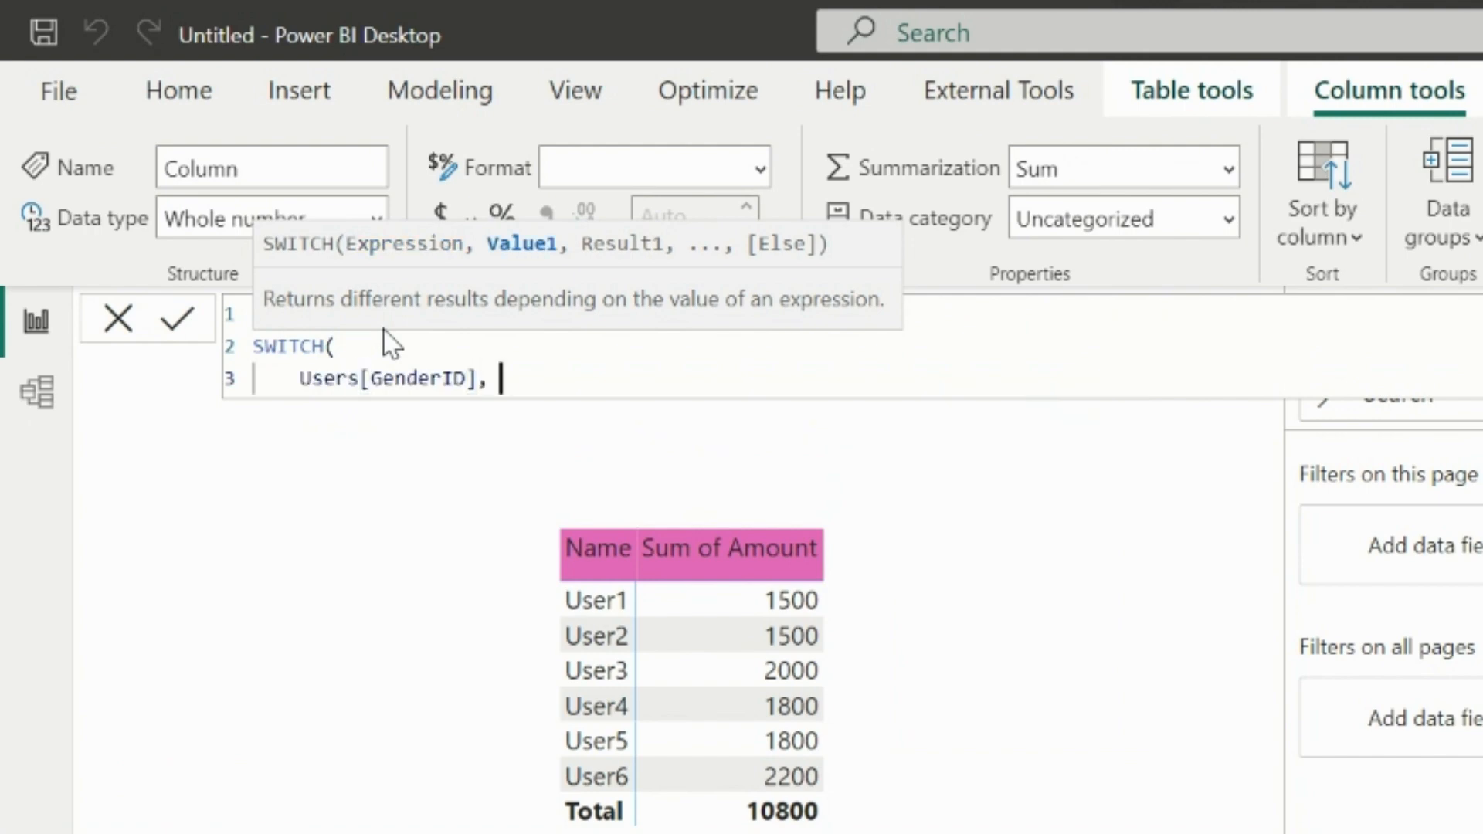
pyautogui.write('1, "Male",')
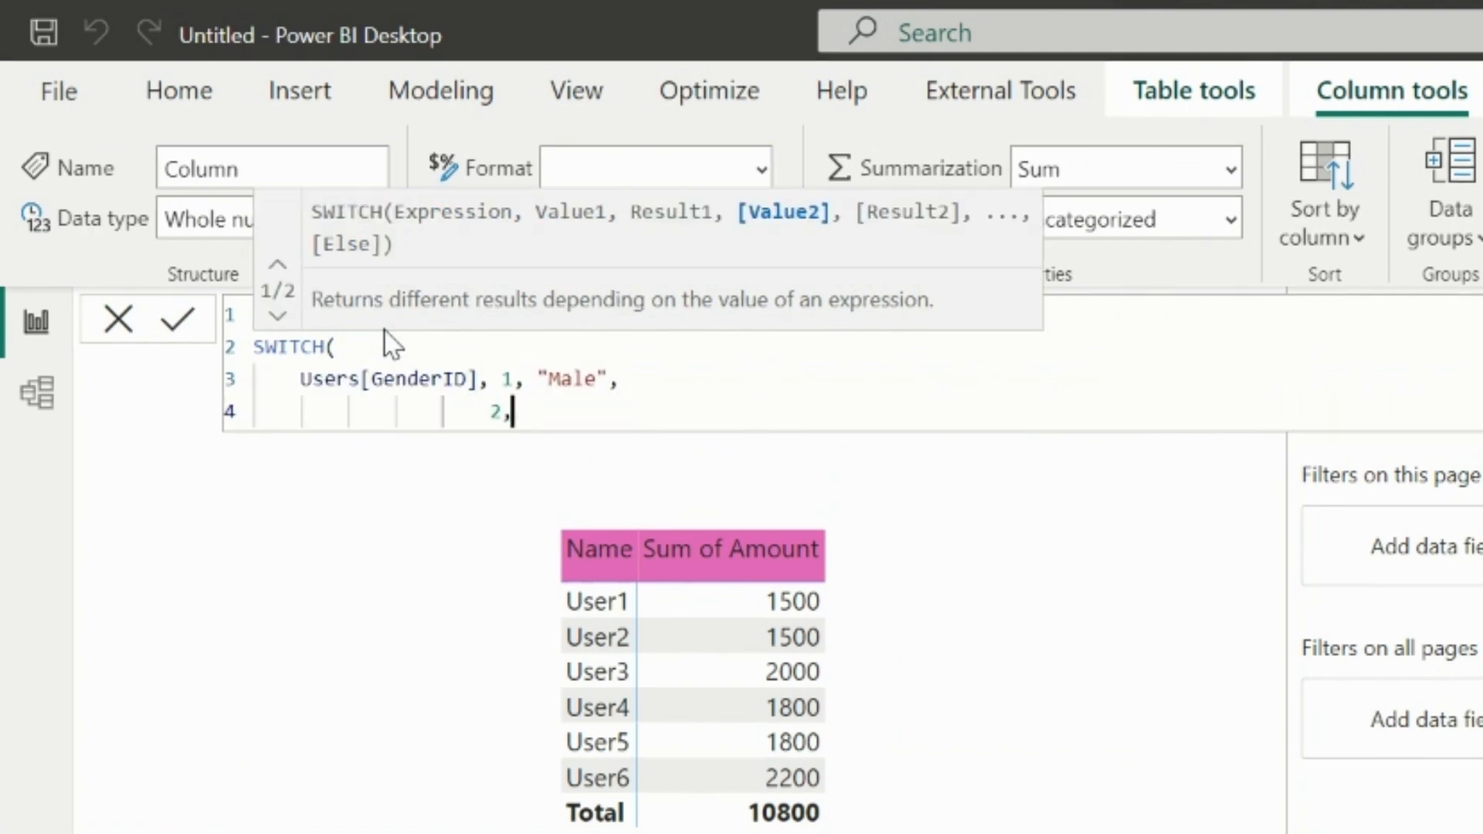
pyautogui.write('"Female",')
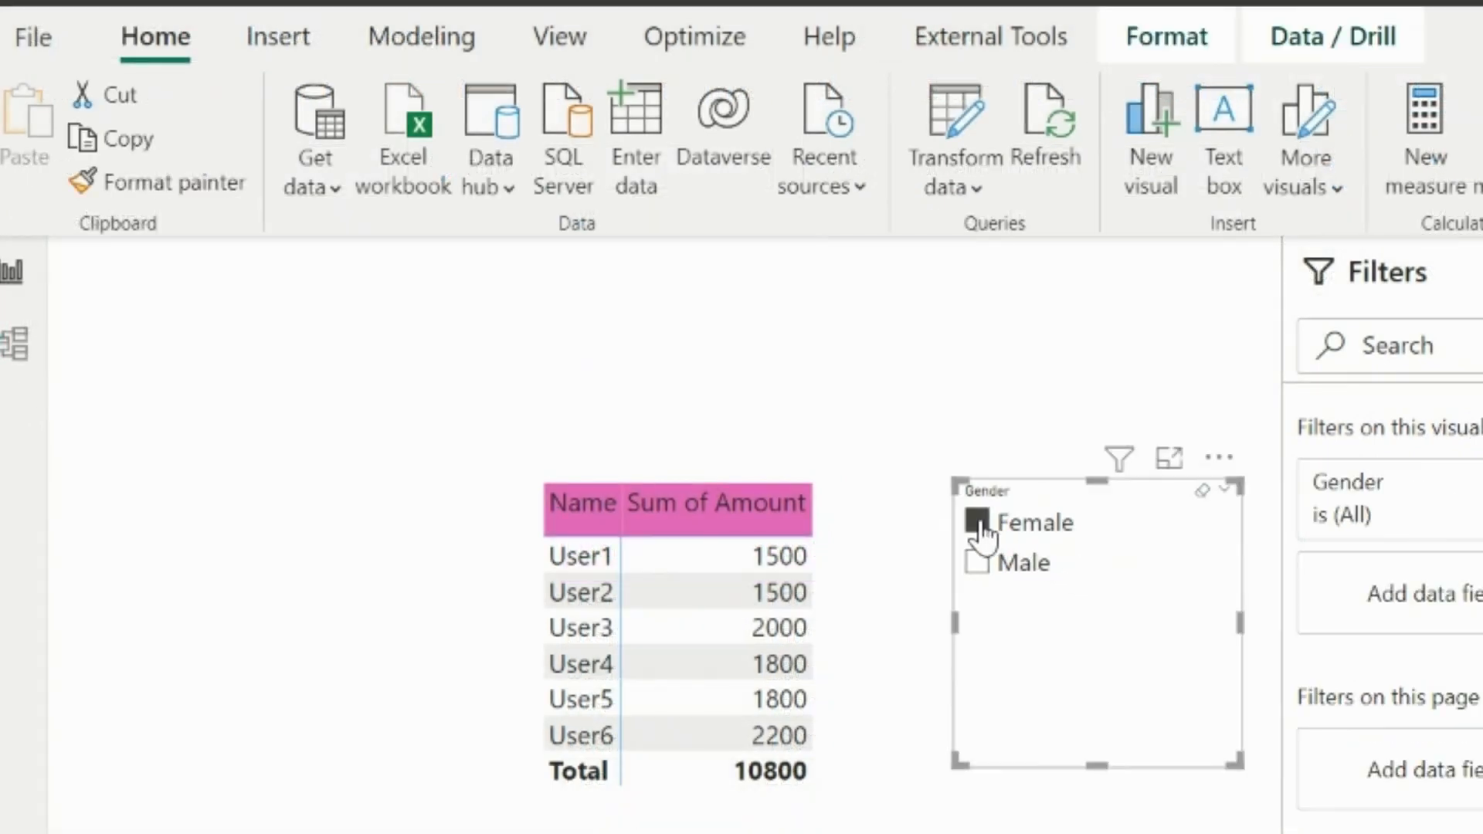
# Select Female in the Gender slicer, filtering the matrix to User2–User5 totalling 7100.
pyautogui.click(978, 522)
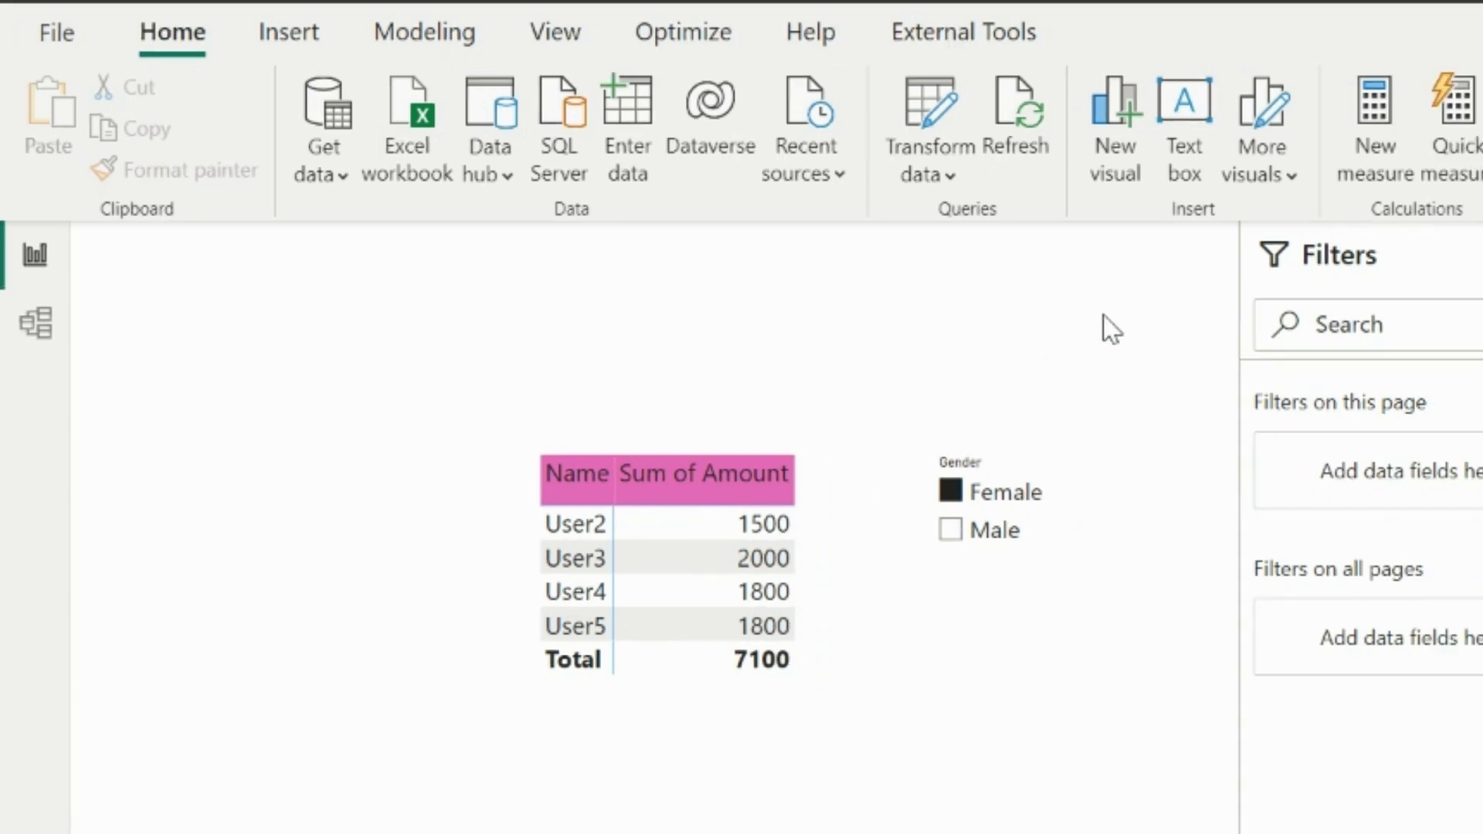
pyautogui.click(681, 31)
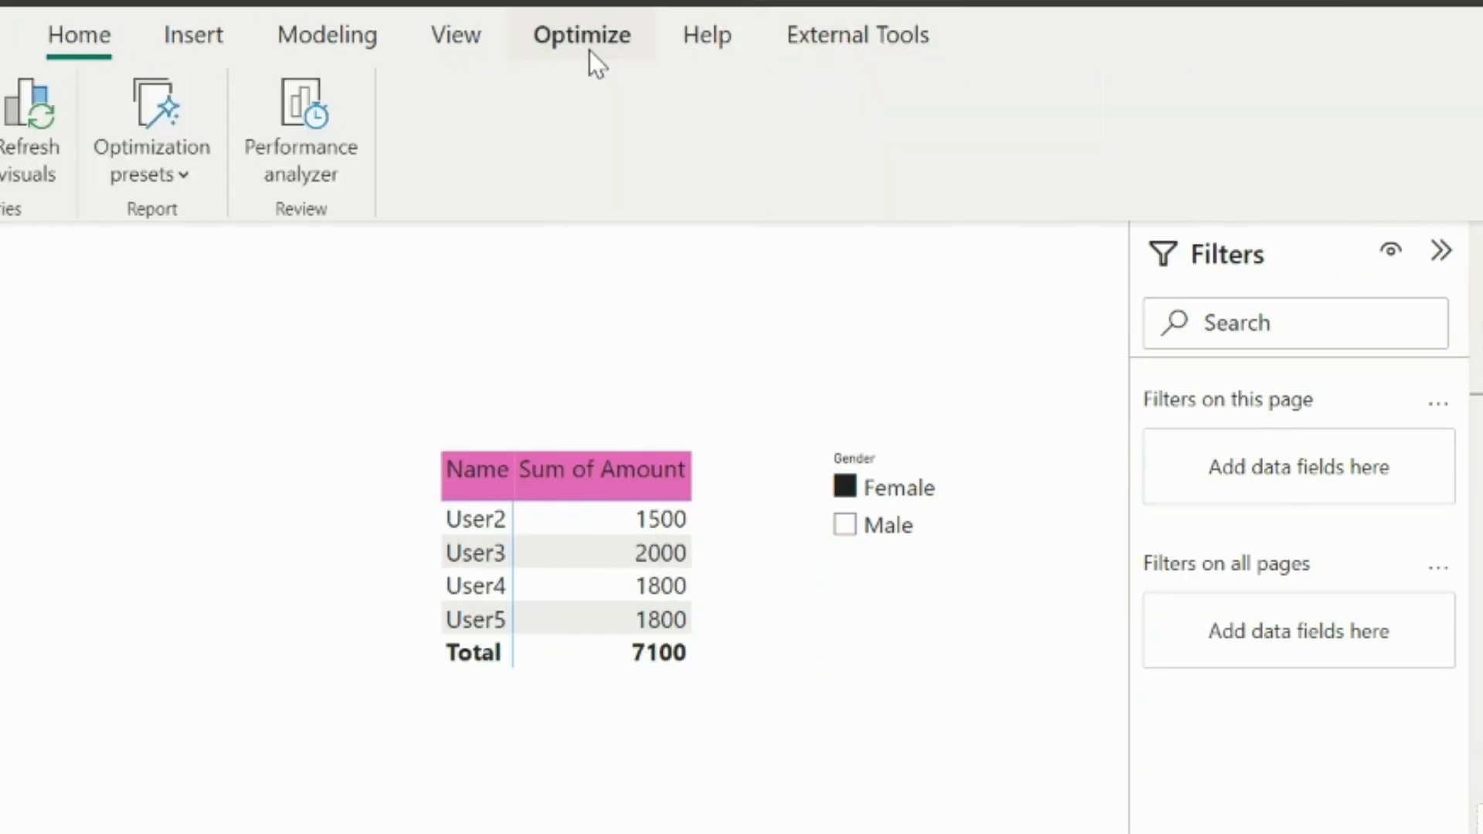
# Record the matrix refresh in Performance analyzer and copy its generated query.
pyautogui.click(302, 130)
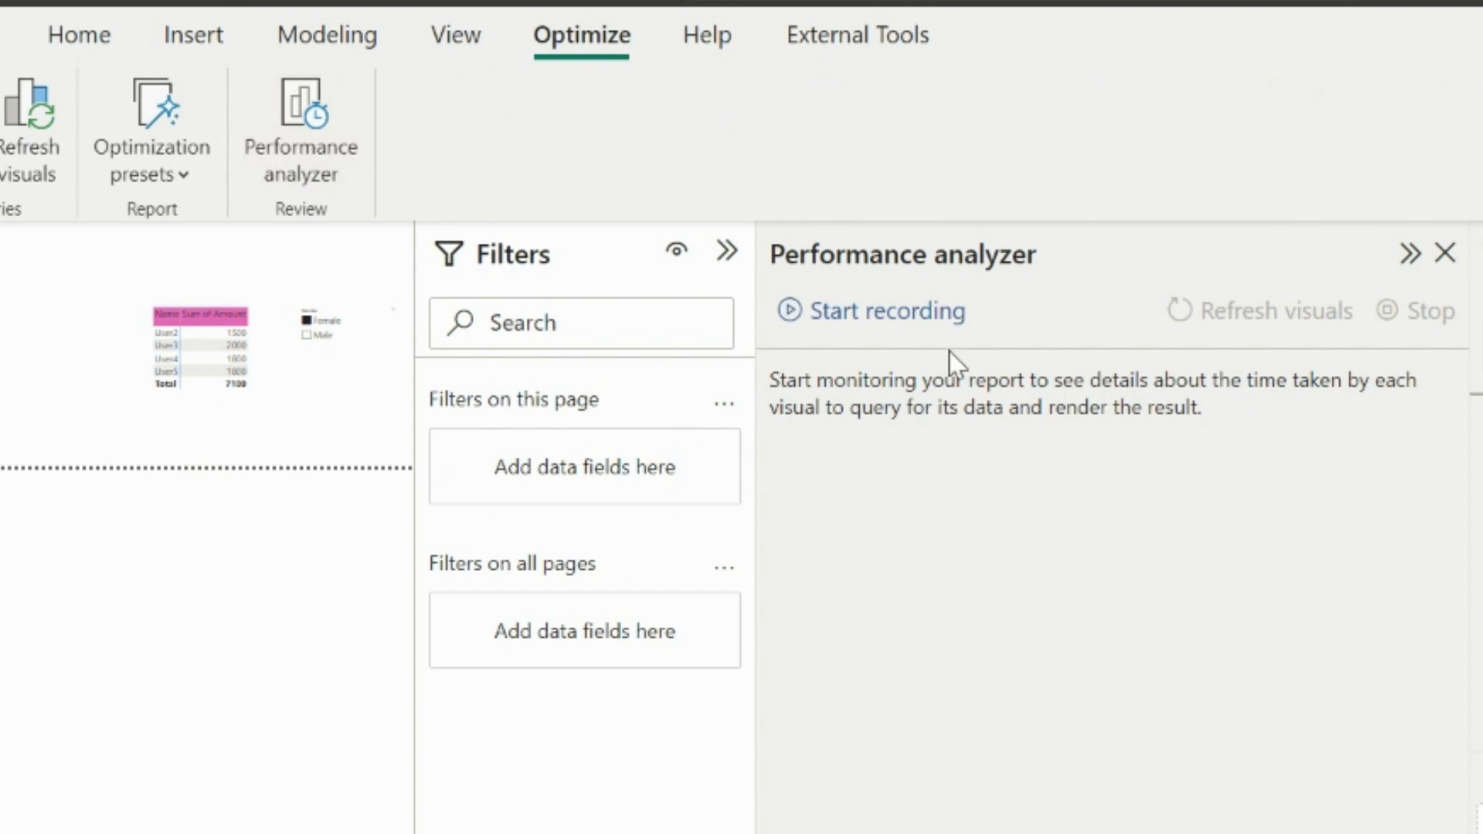
pyautogui.click(884, 310)
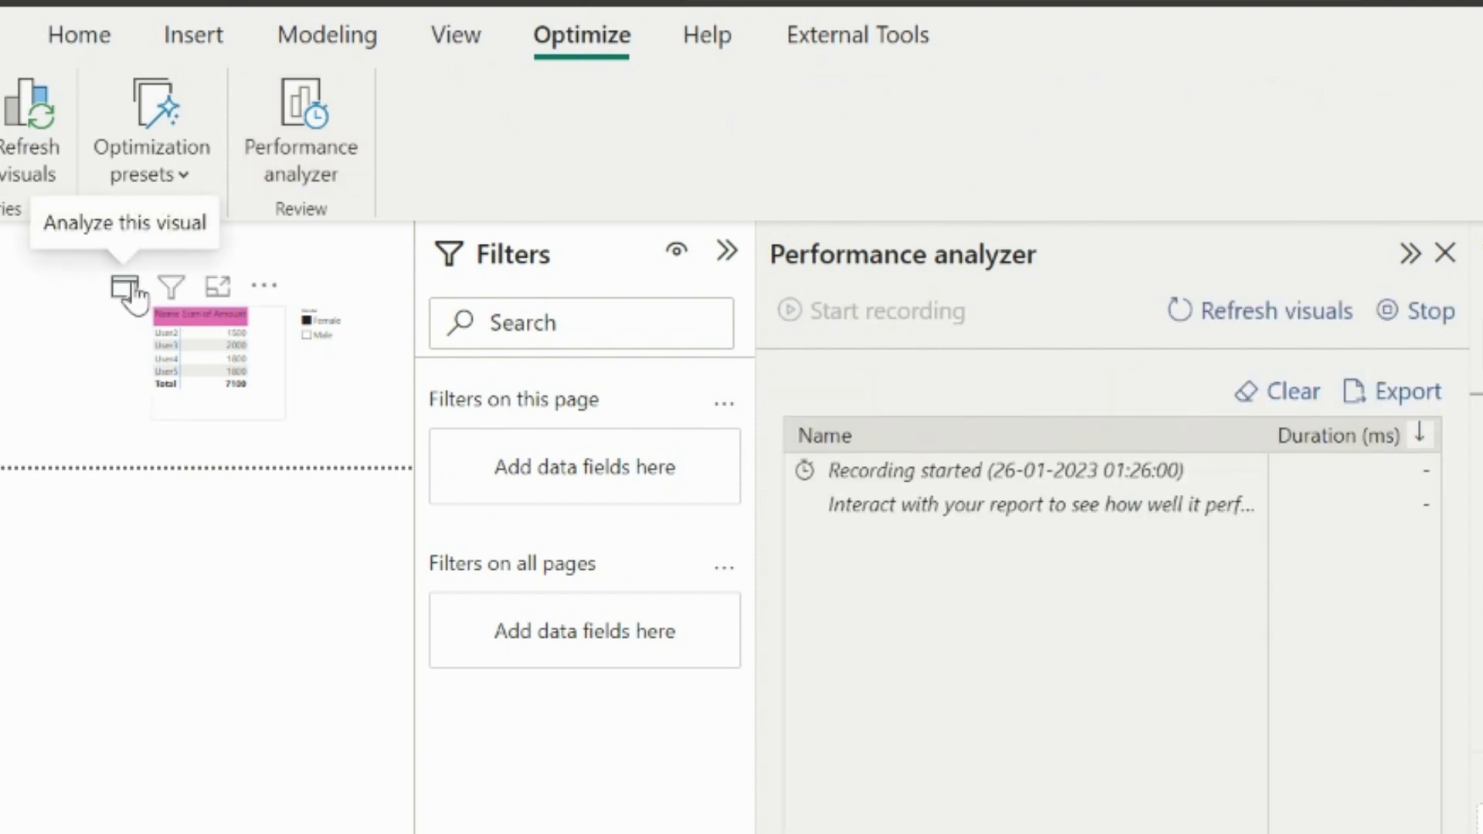
pyautogui.click(218, 361)
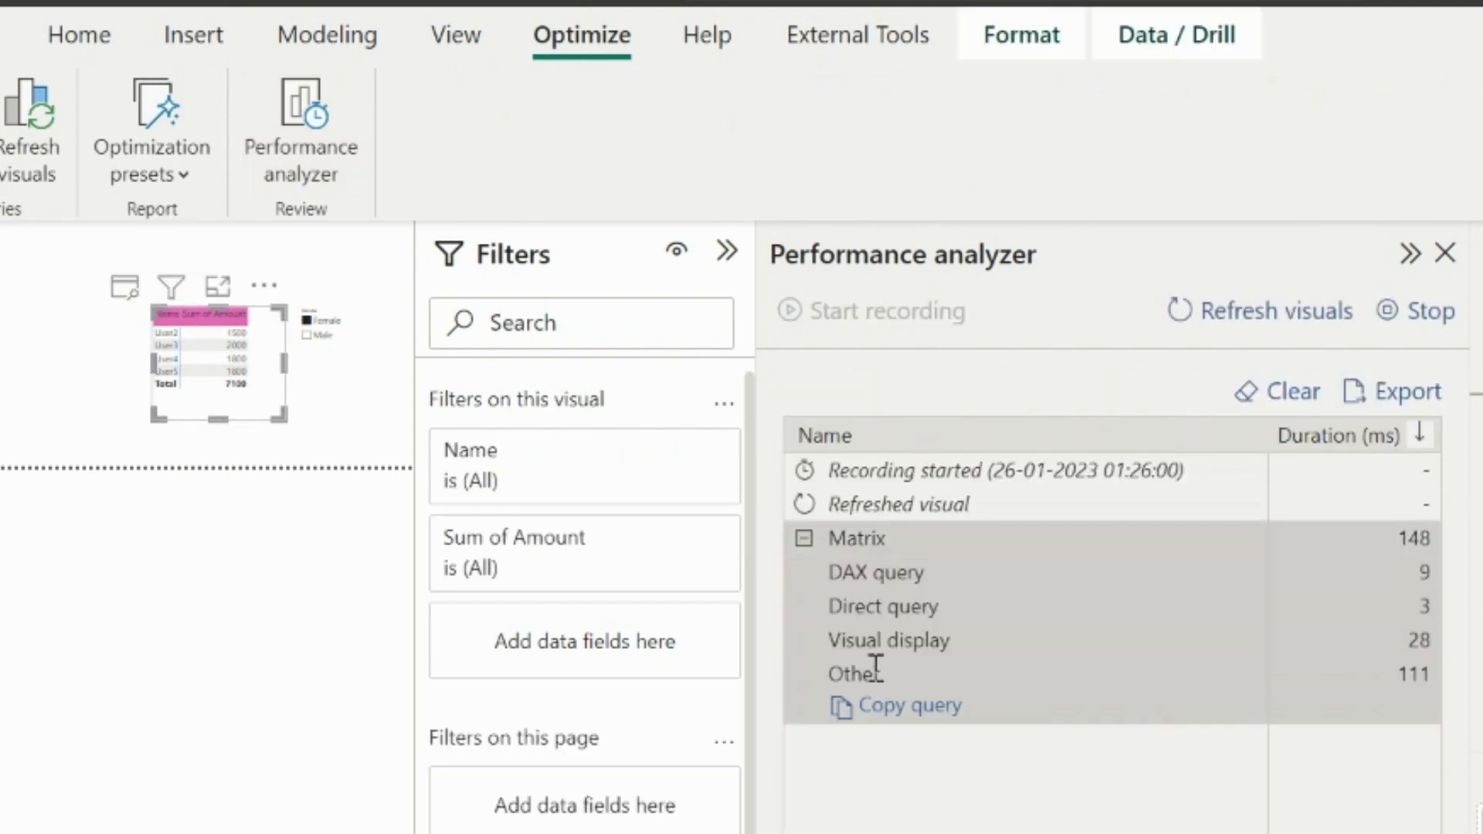
pyautogui.click(1446, 252)
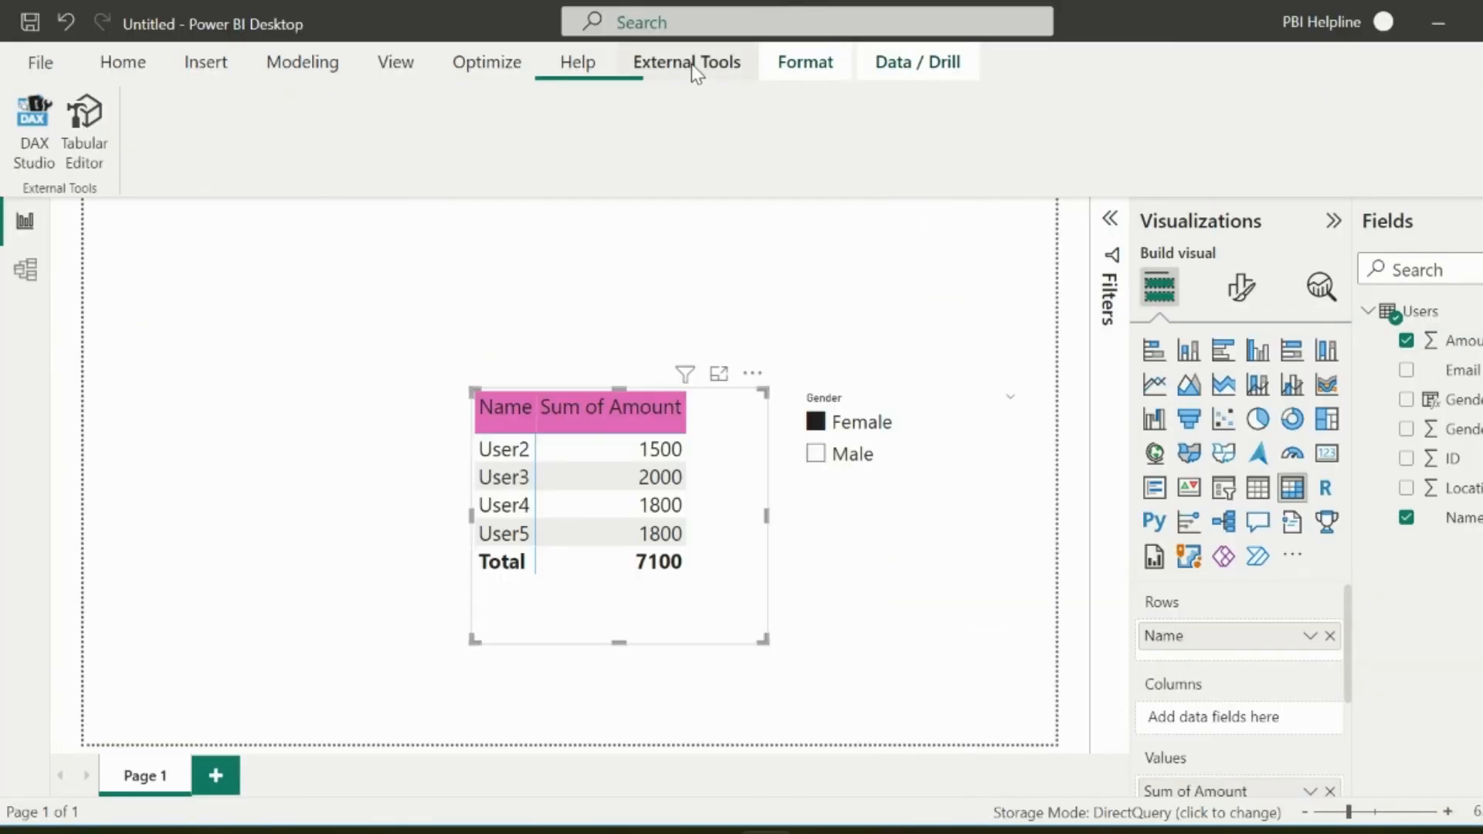
# Launch DAX Studio from External Tools, connected to this report.
pyautogui.click(686, 62)
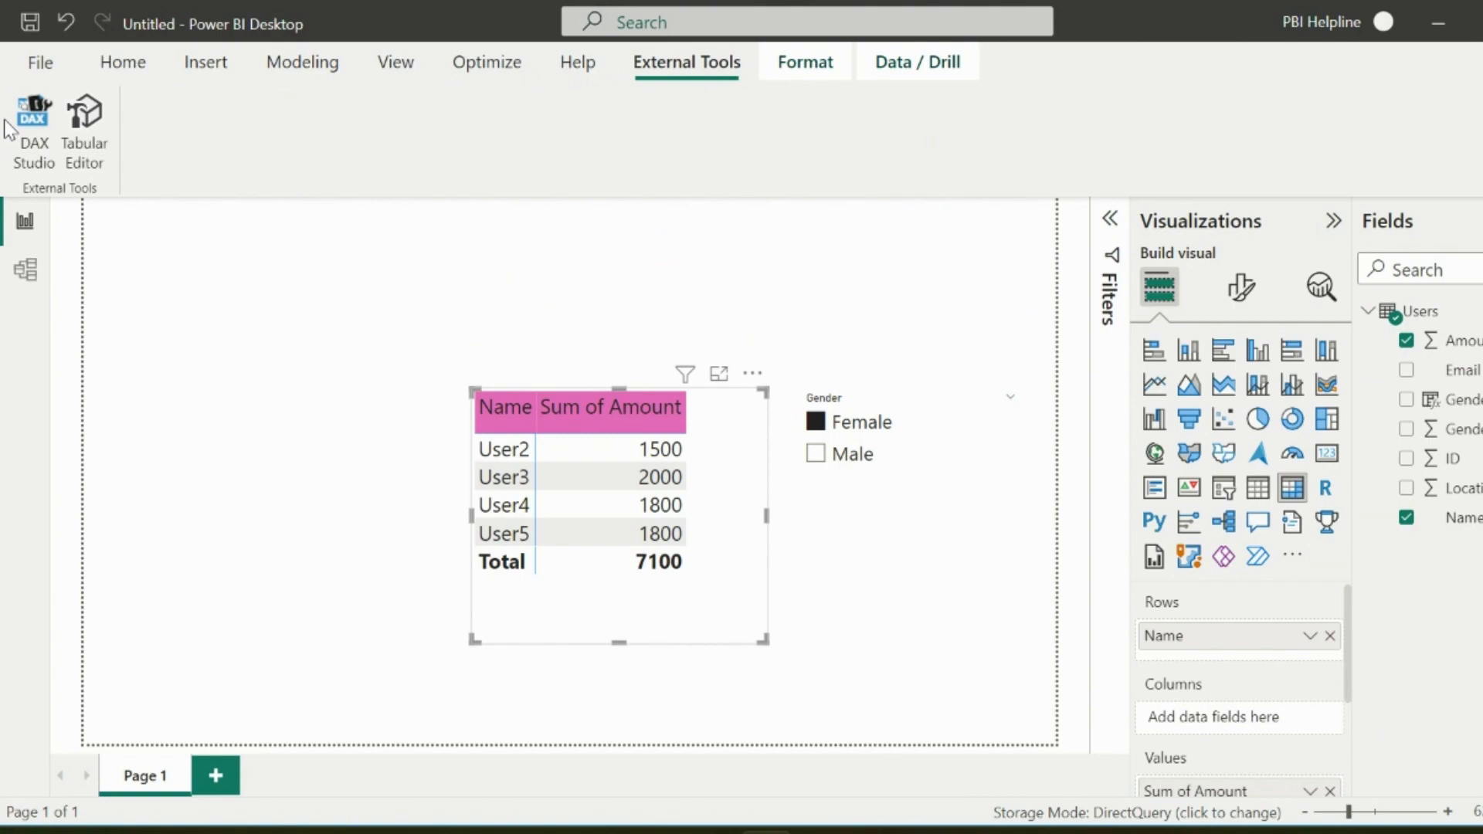
pyautogui.click(31, 132)
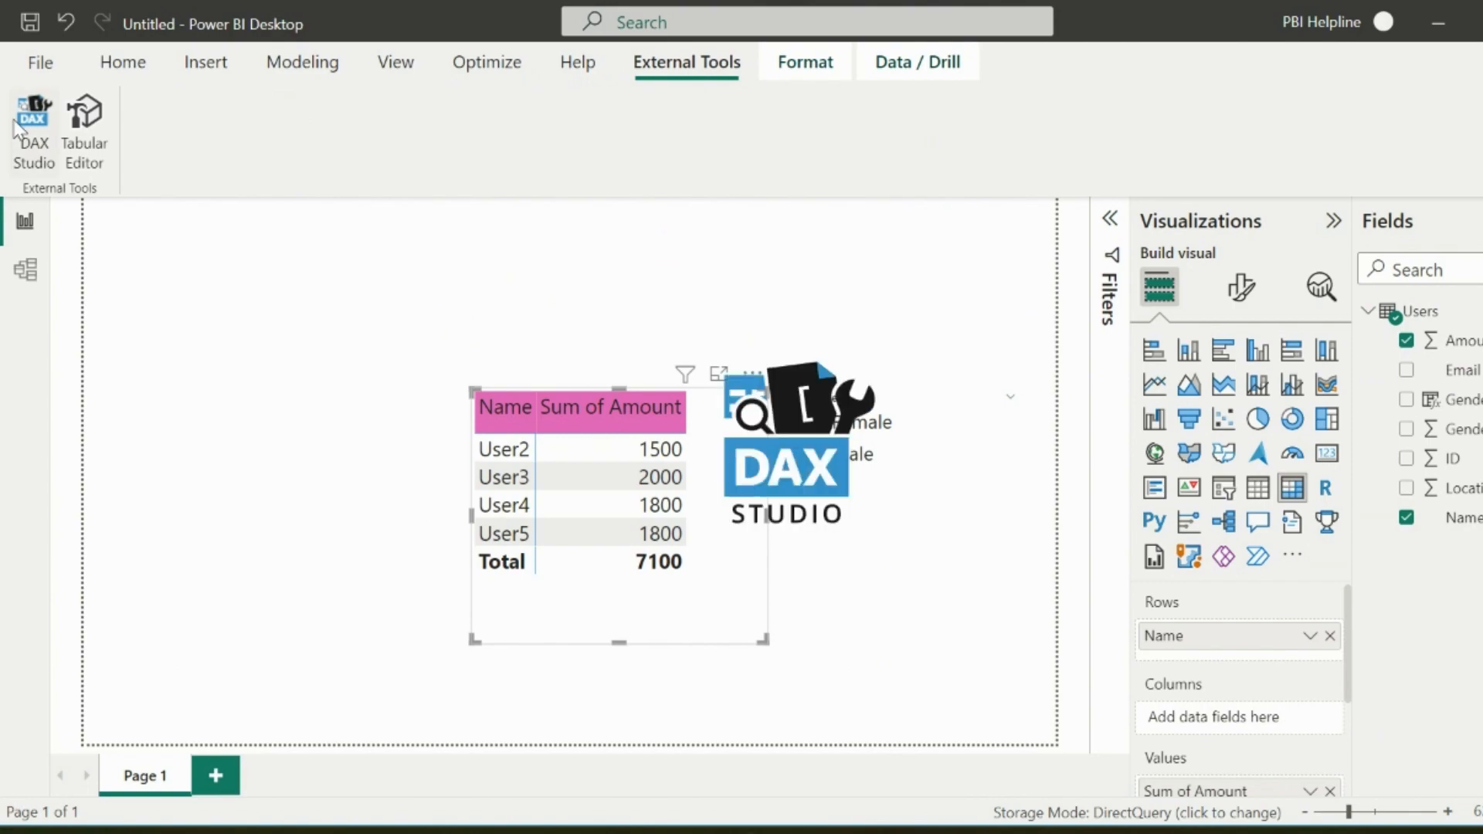
# Paste and run the matrix's DAX query in DAX Studio and review its DirectQuery SQL.
pyautogui.click(32, 129)
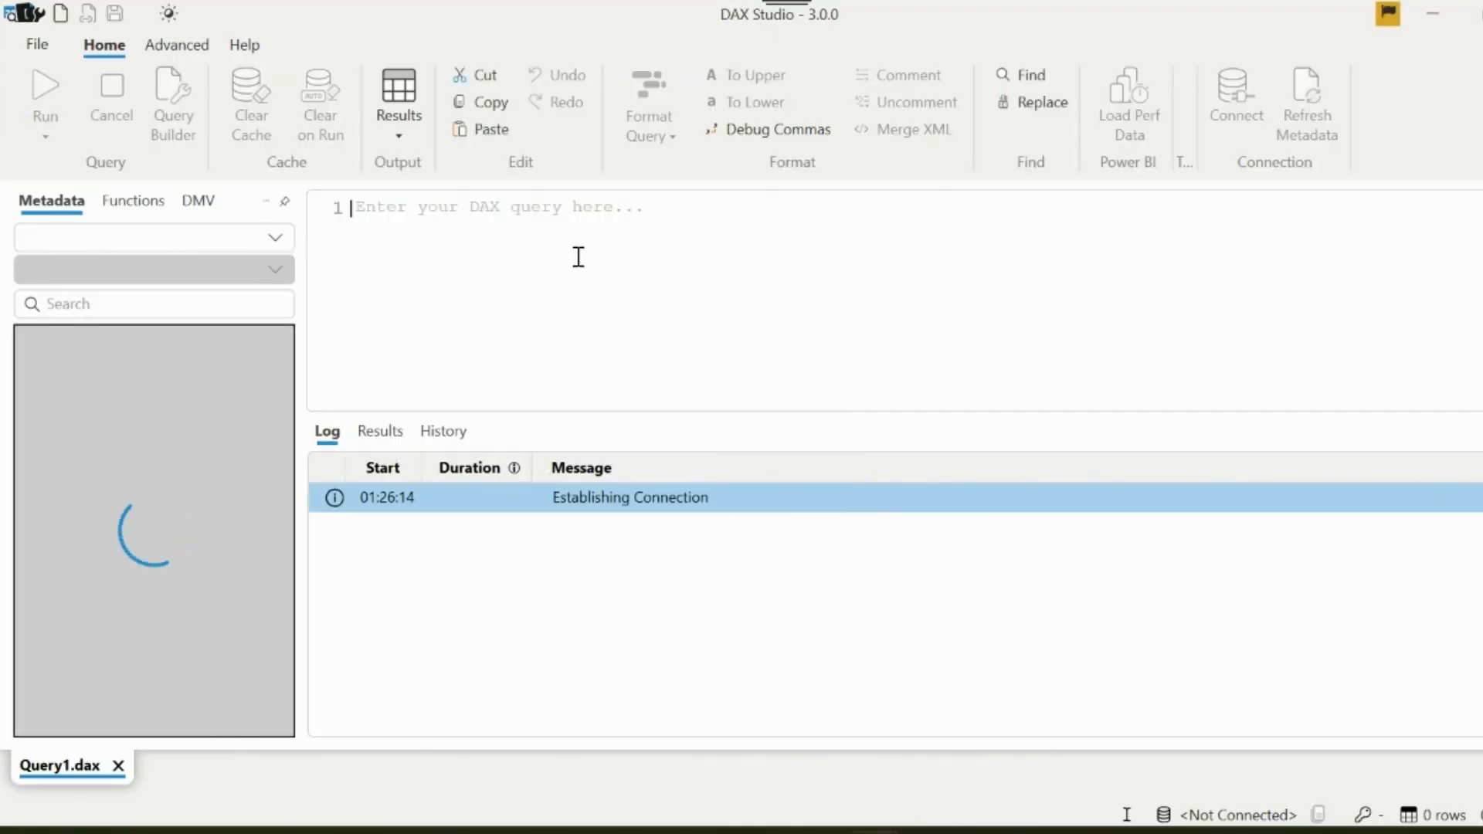
pyautogui.press('ctrl+v')
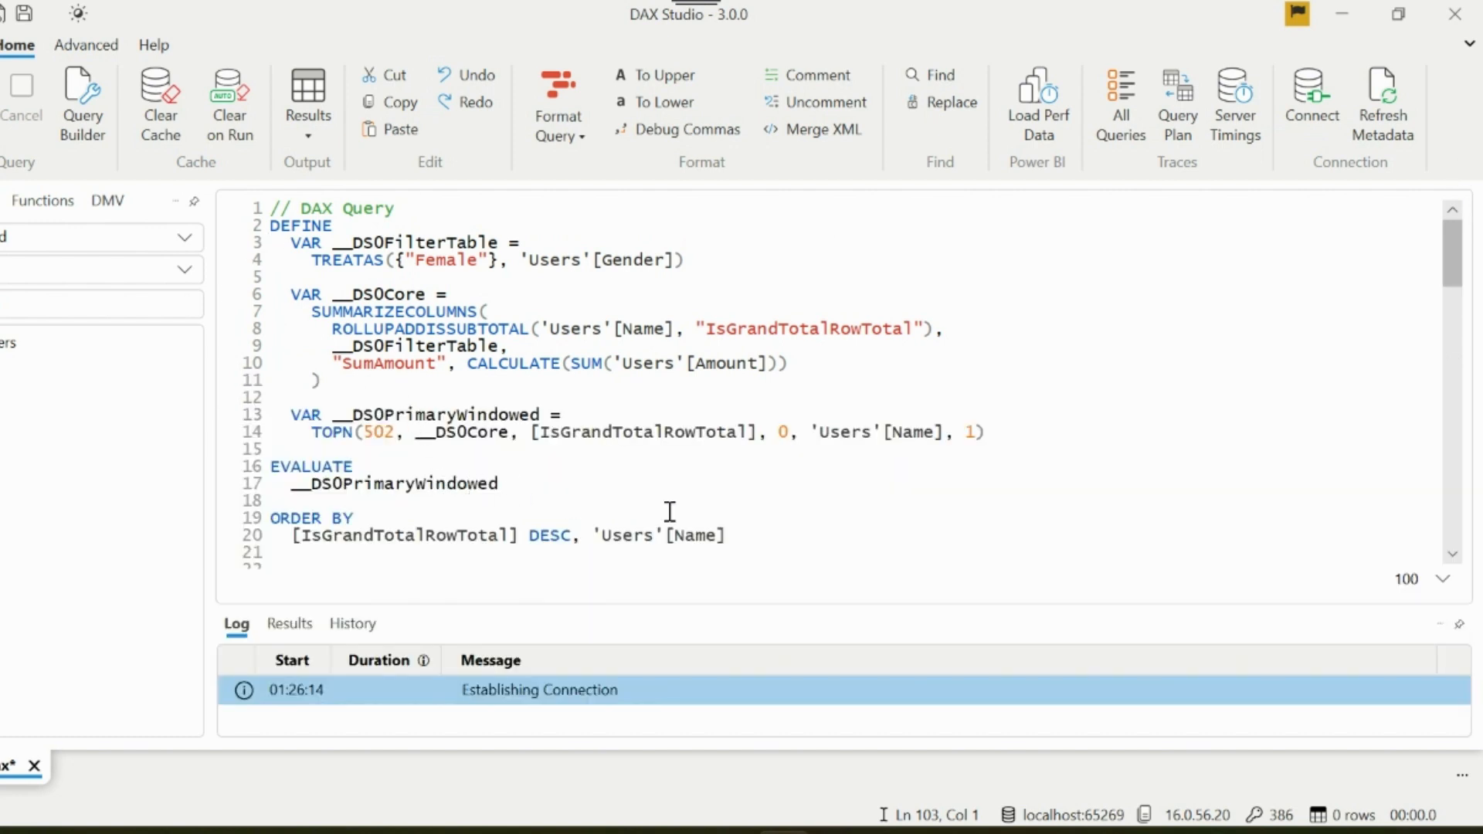
pyautogui.press('ctrl+a')
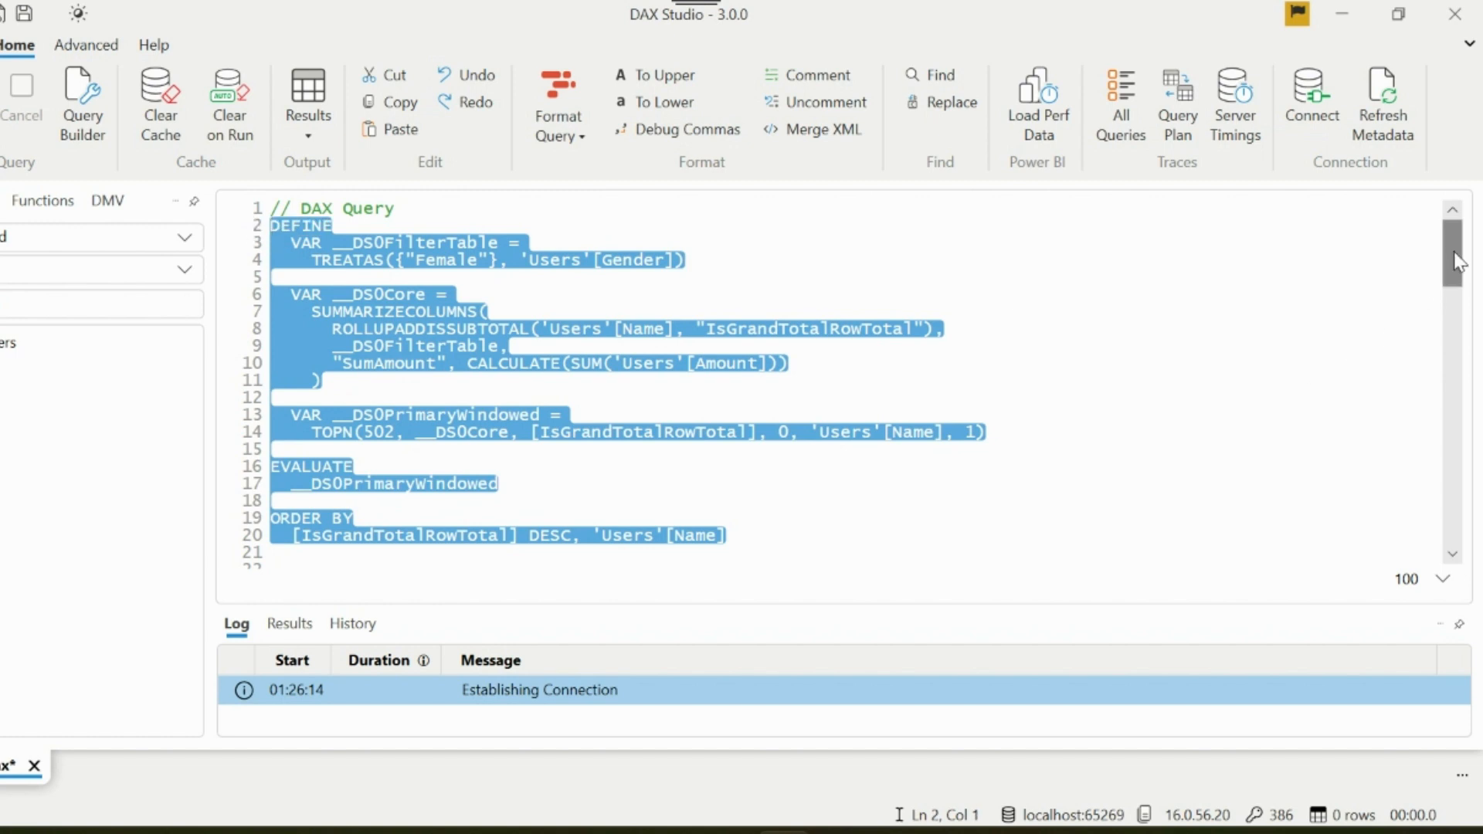
pyautogui.scroll(-3)
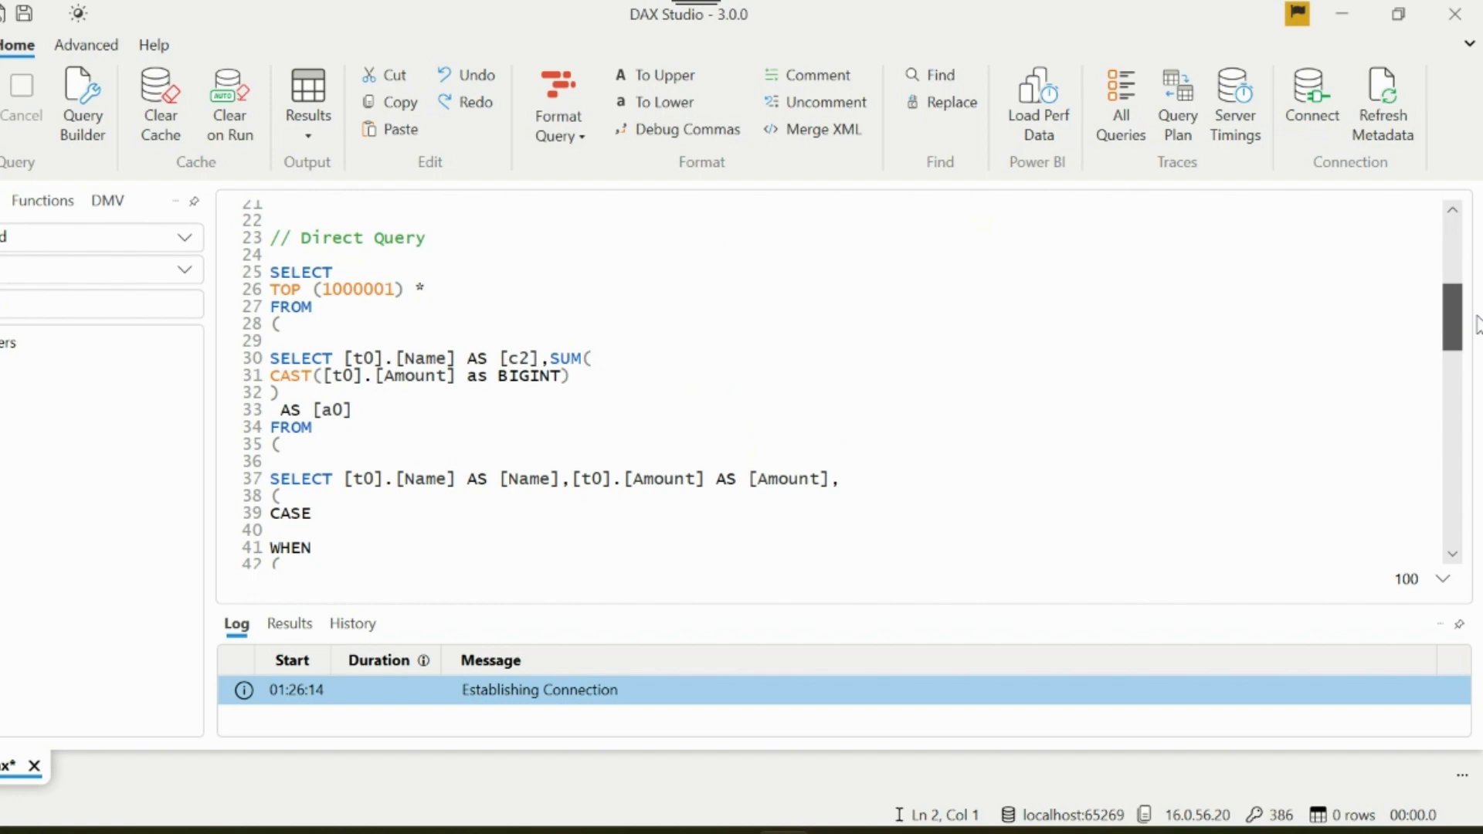
pyautogui.scroll(-3)
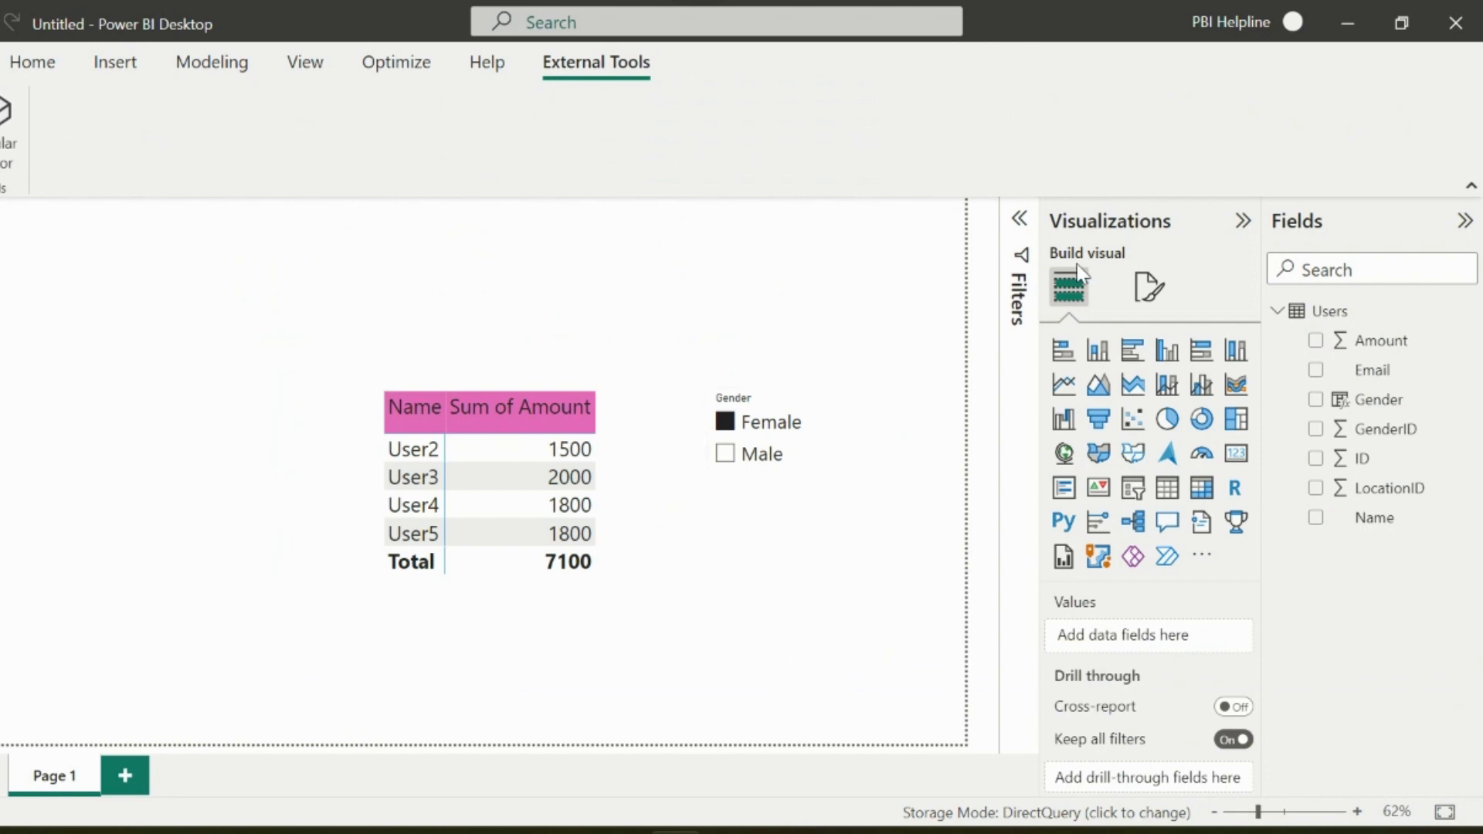
# Enable Page refresh in the report page's Format settings.
pyautogui.click(1148, 288)
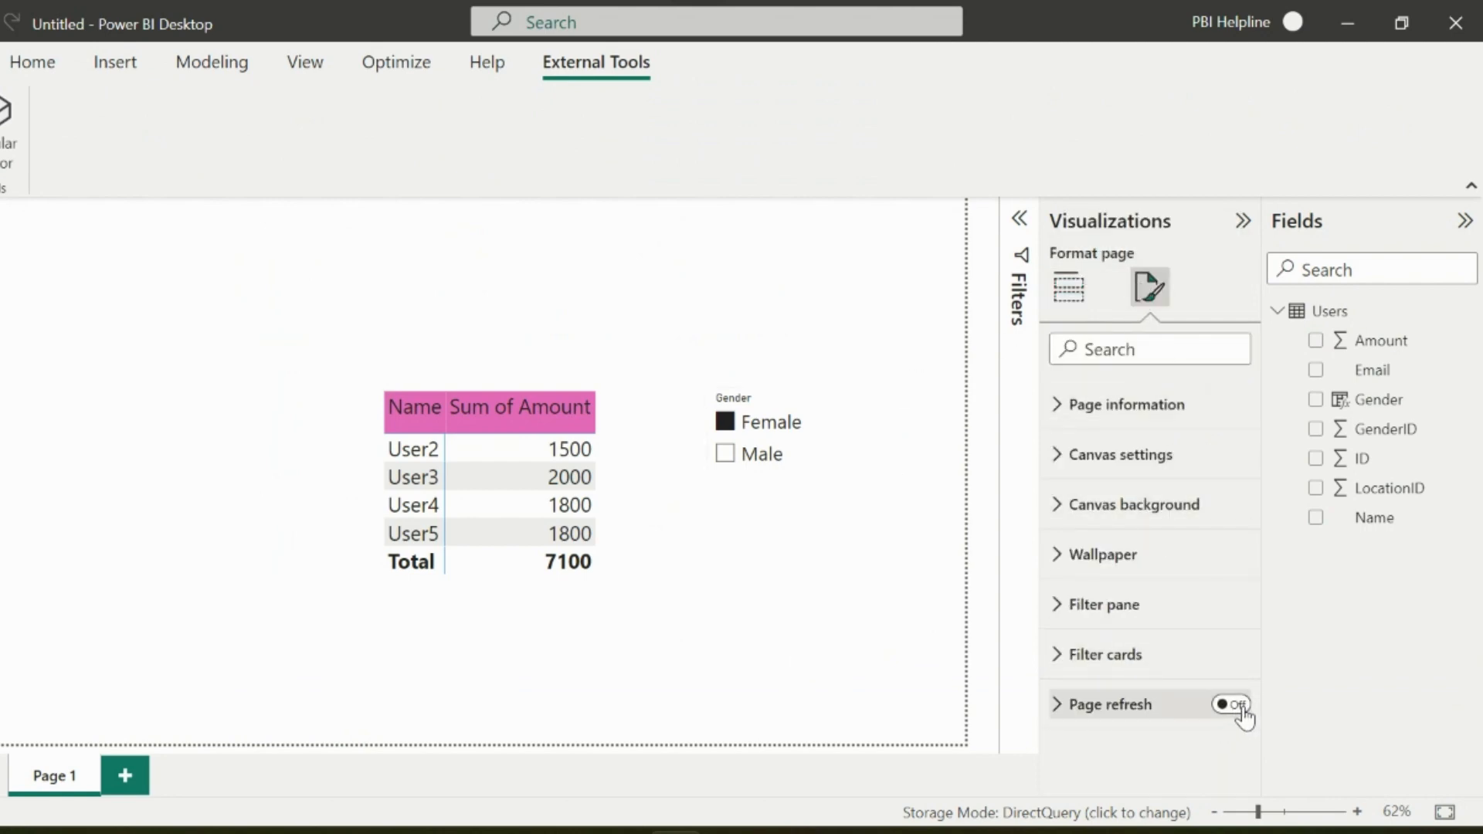
pyautogui.click(1230, 706)
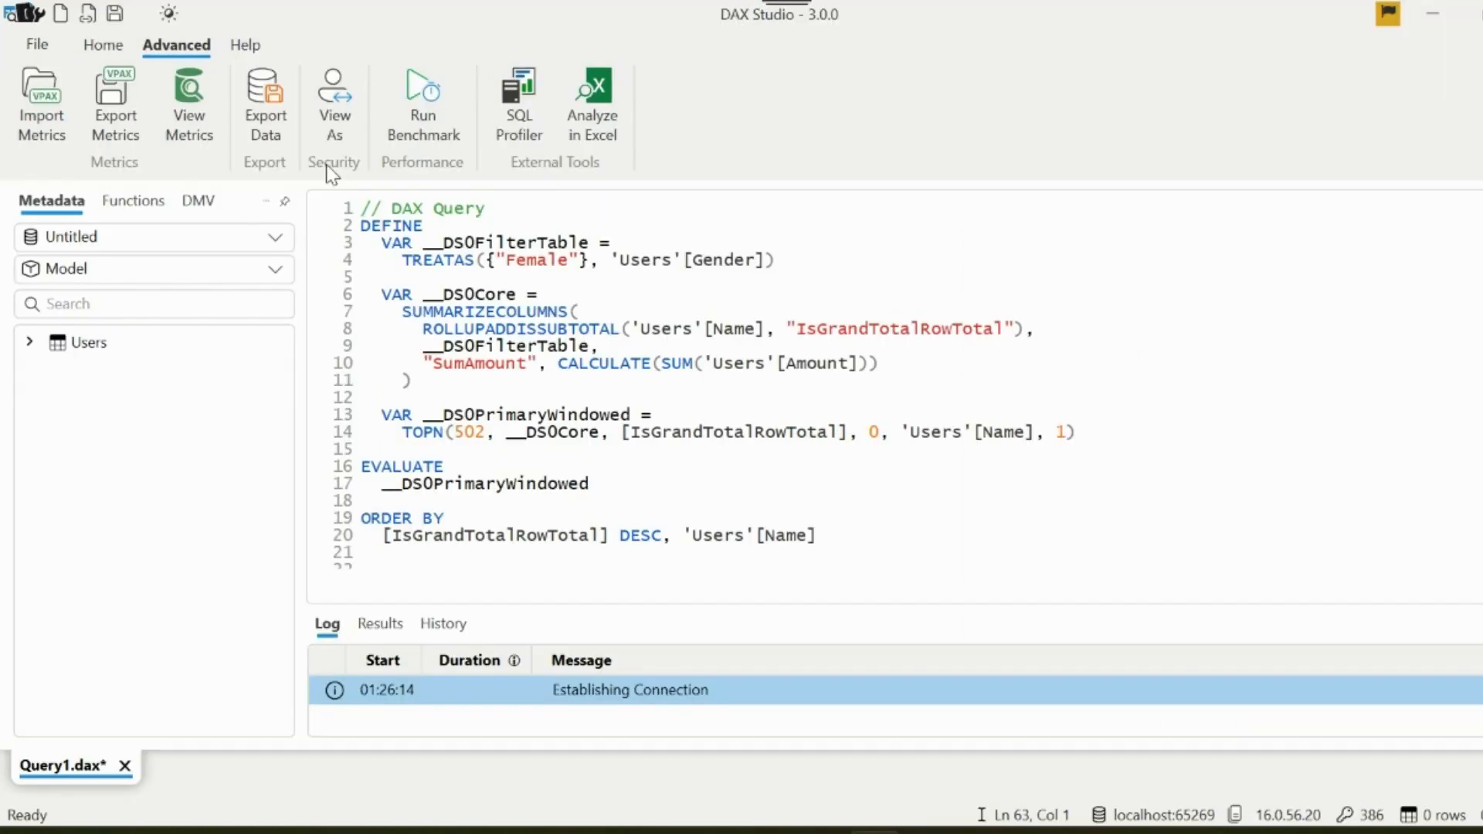
pyautogui.moveTo(517, 104)
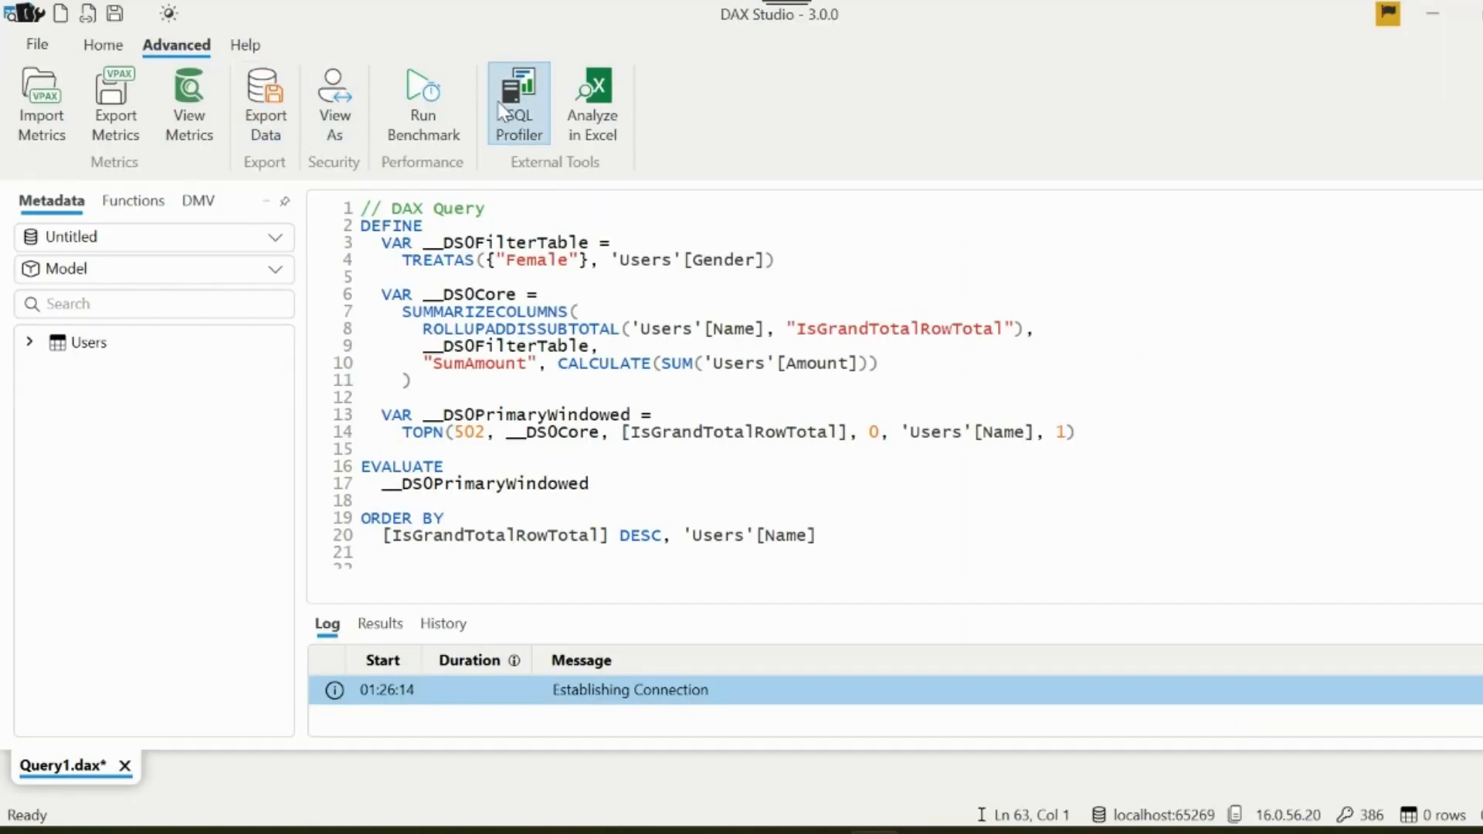
# Start a SQL Profiler trace on the model capturing DirectQuery Begin and End events.
pyautogui.click(518, 104)
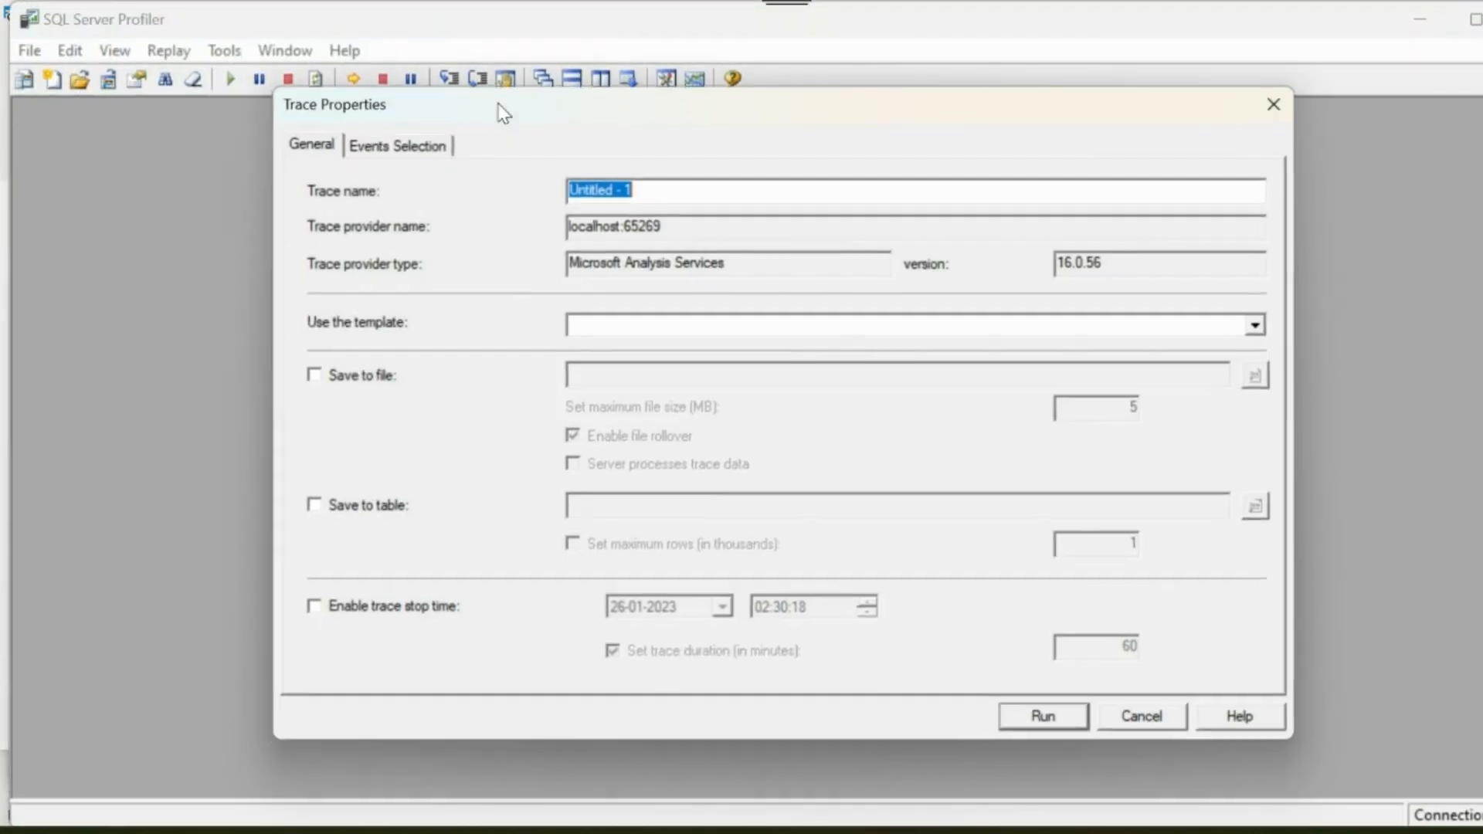
pyautogui.click(397, 143)
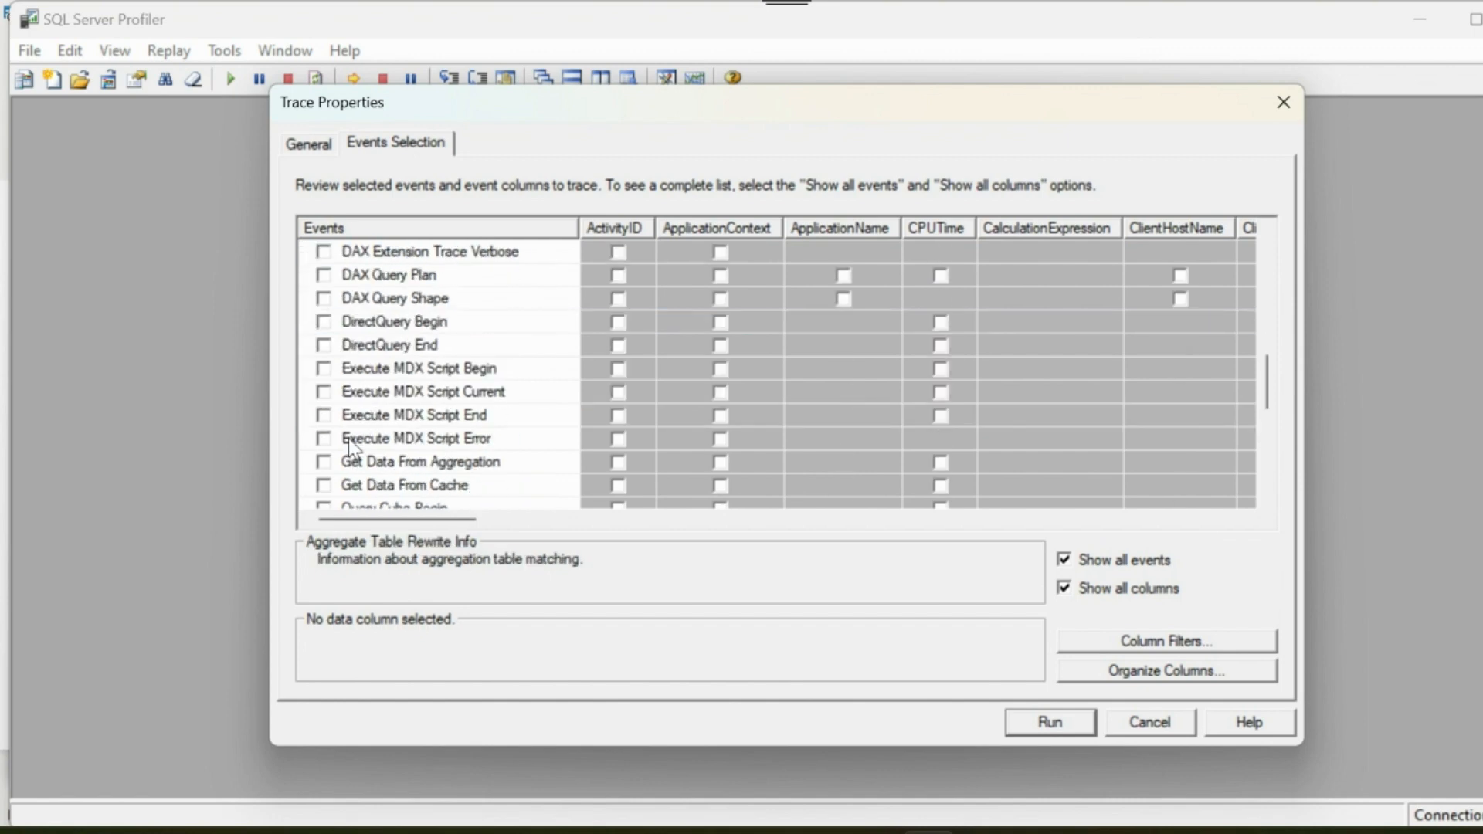
pyautogui.click(323, 321)
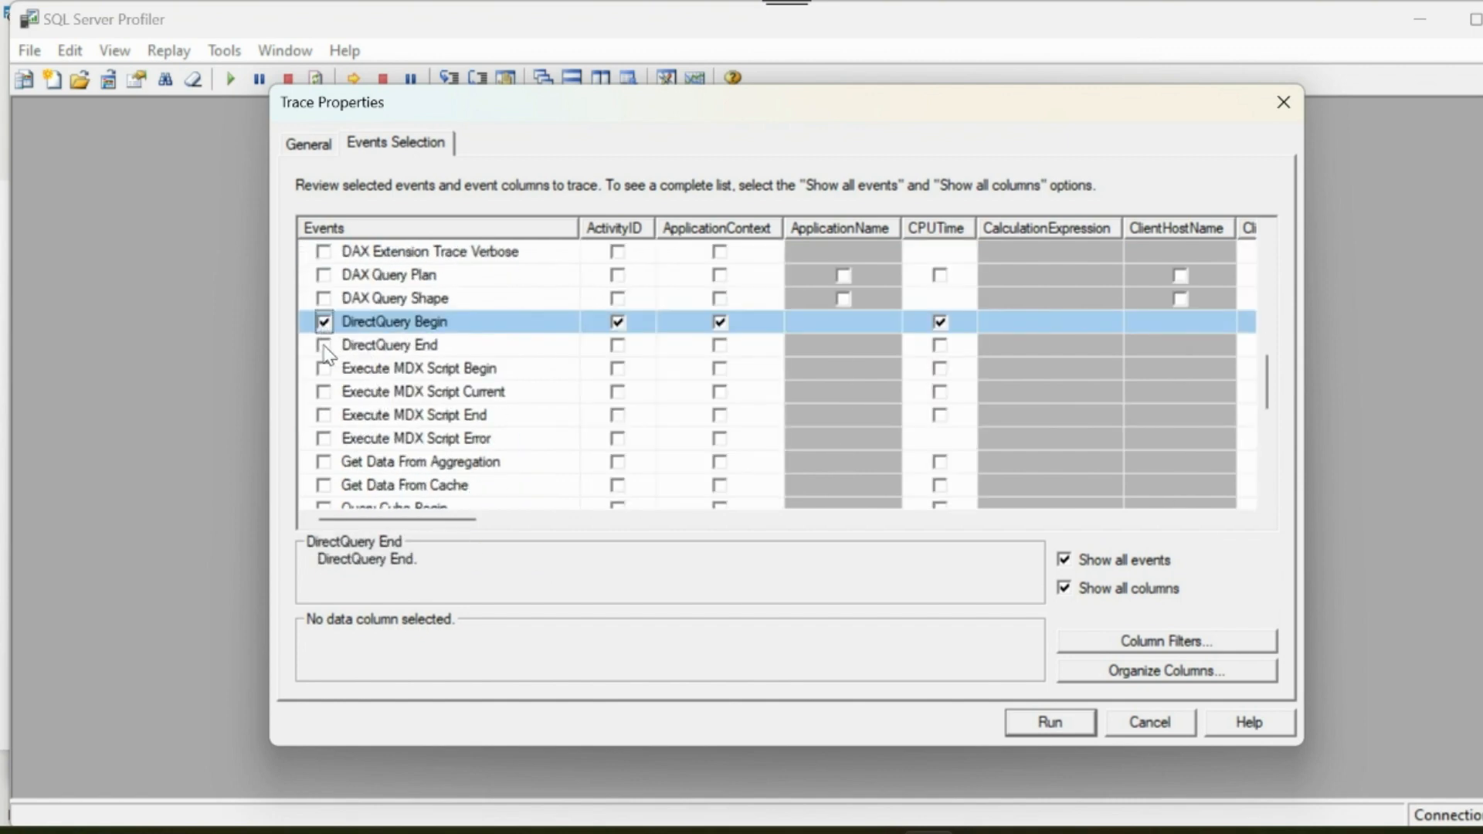
pyautogui.click(1048, 722)
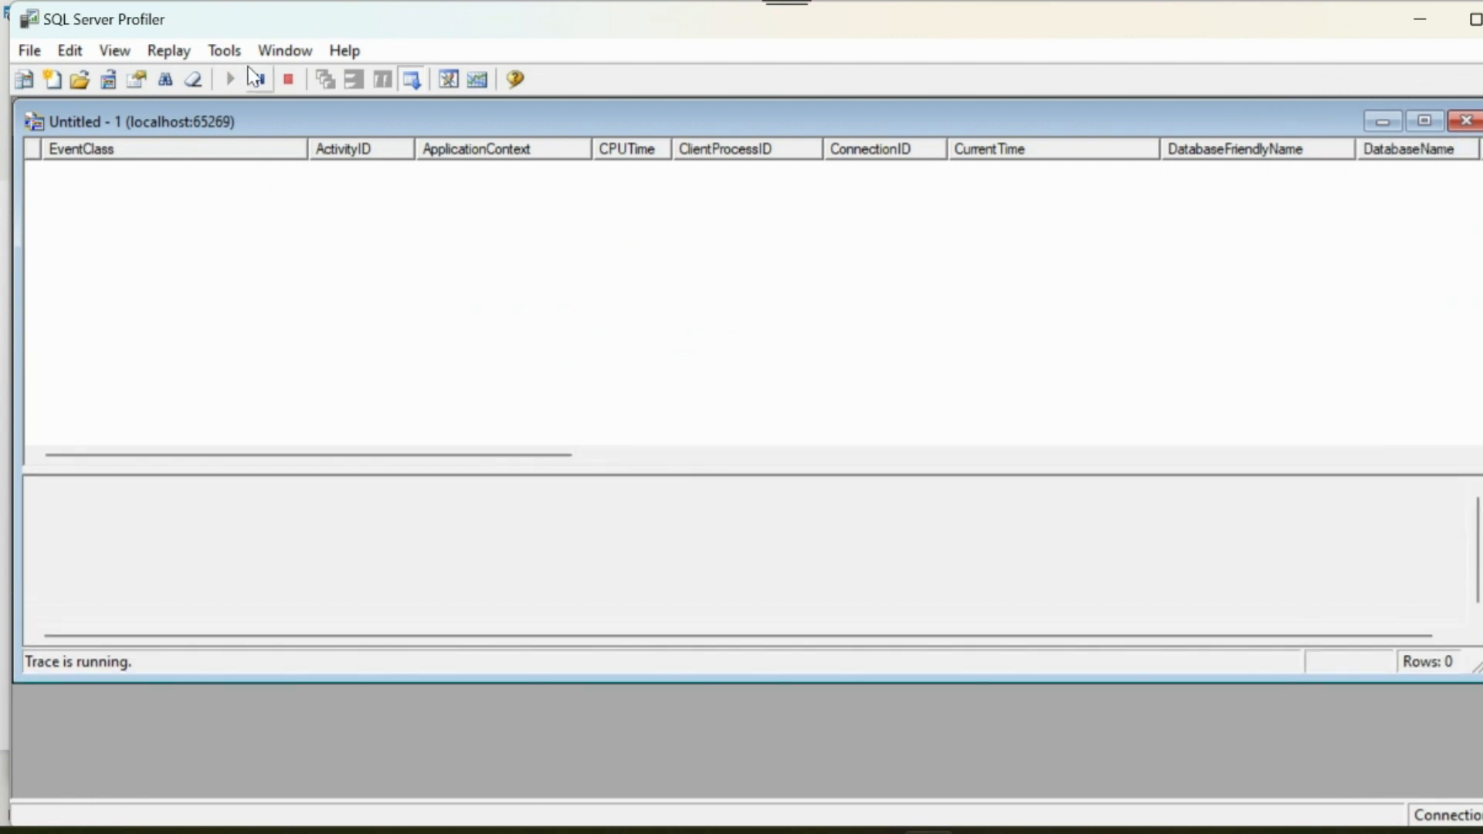
# Set auto page refresh to an interval of 1 in the chosen unit.
pyautogui.click(258, 79)
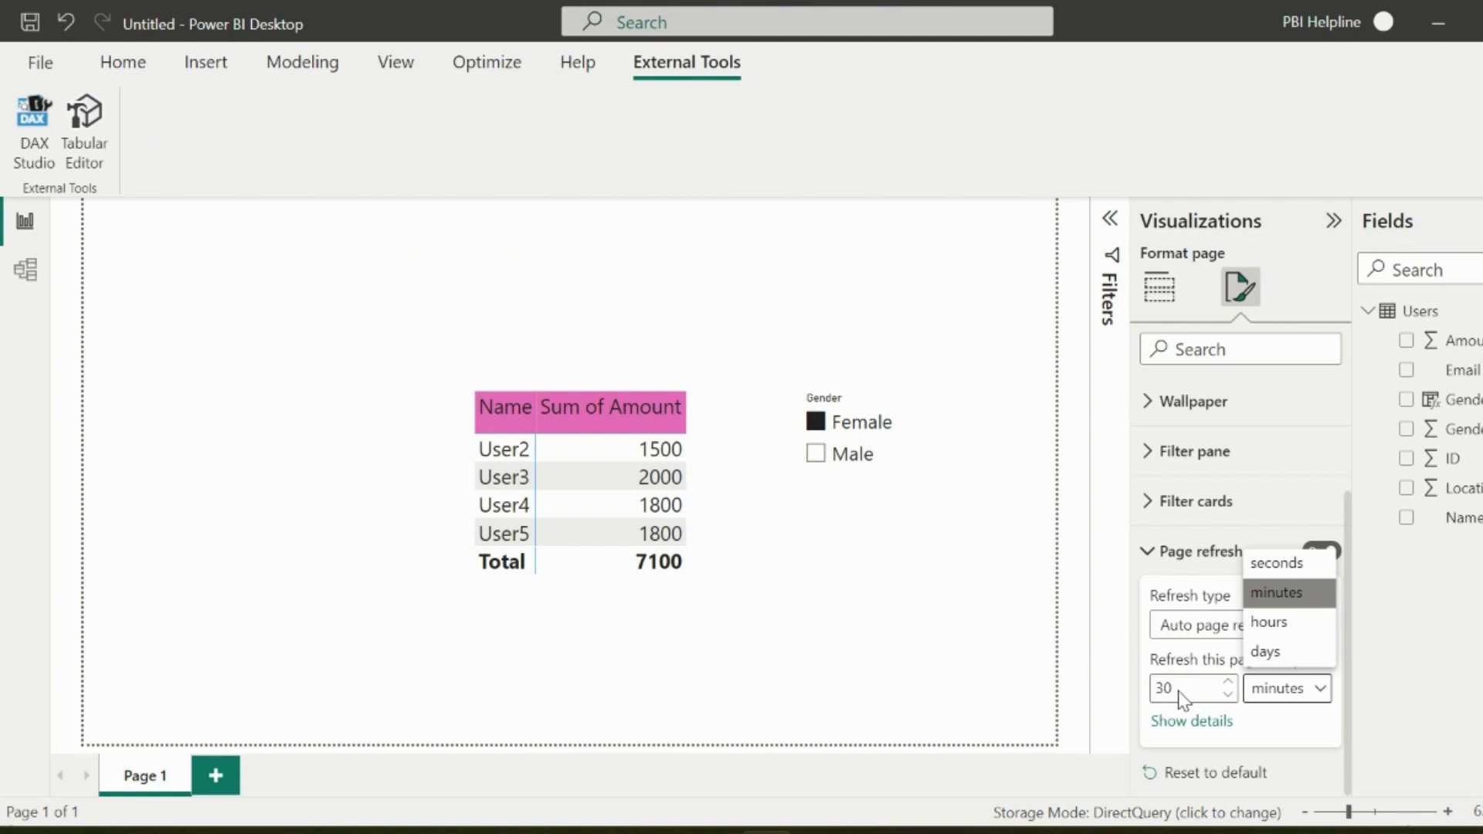
pyautogui.write('1')
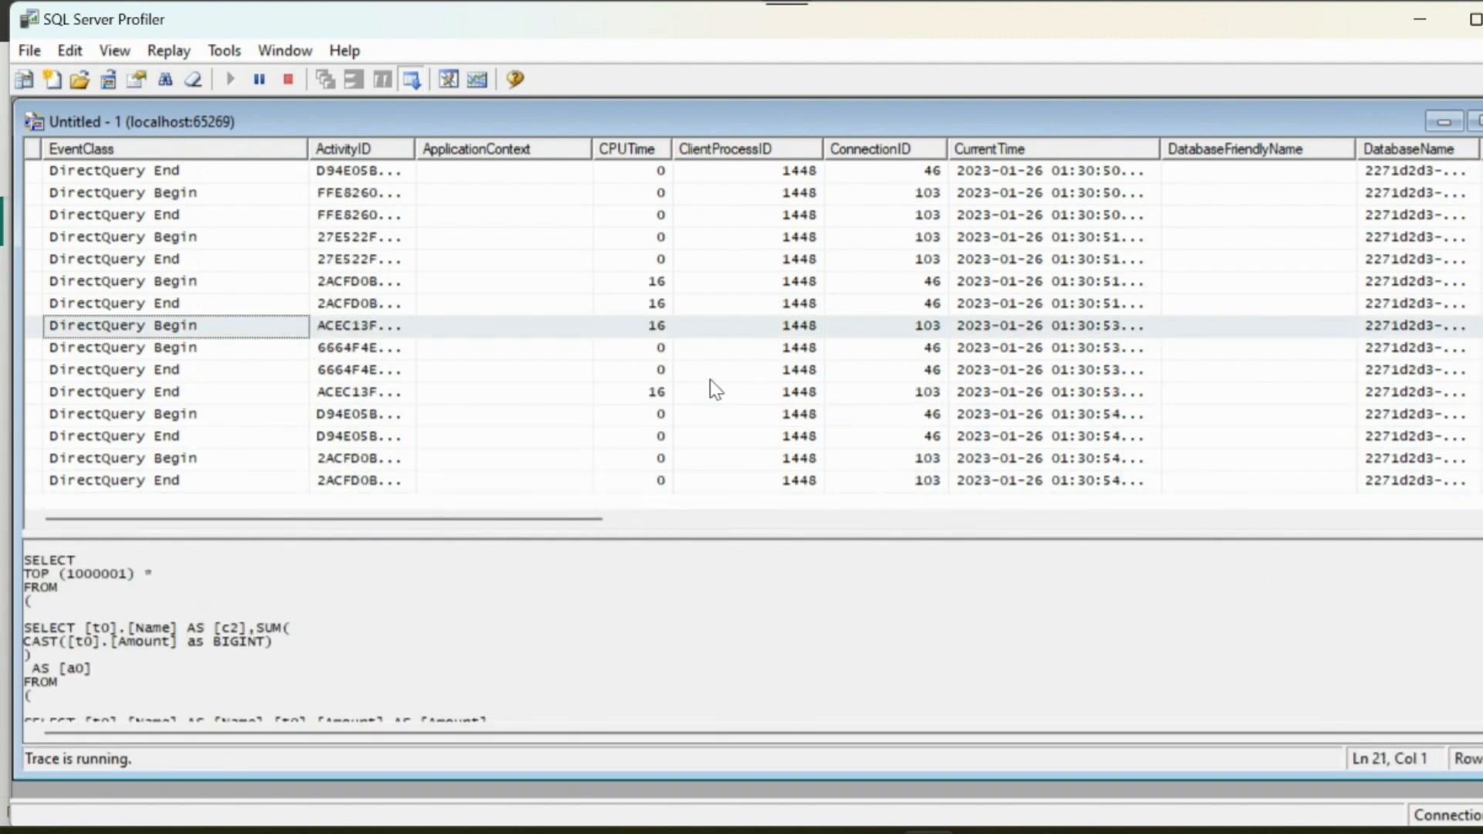
# Select a DirectQuery event row in the trace to view its SQL text.
pyautogui.click(258, 78)
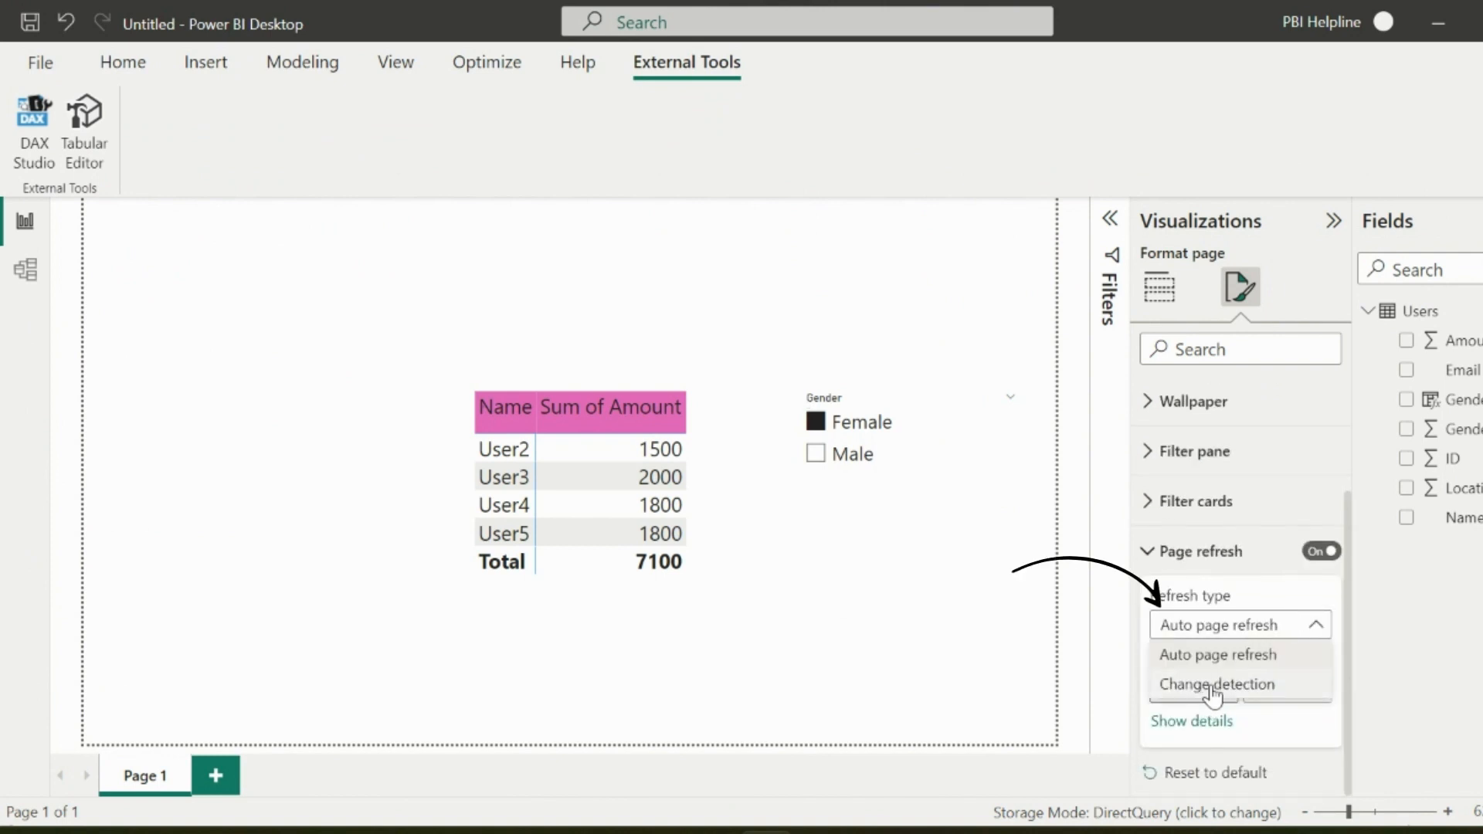
# Use Change detection with a new Sum of Amount measure checked every 1 second, and apply it.
pyautogui.click(1220, 685)
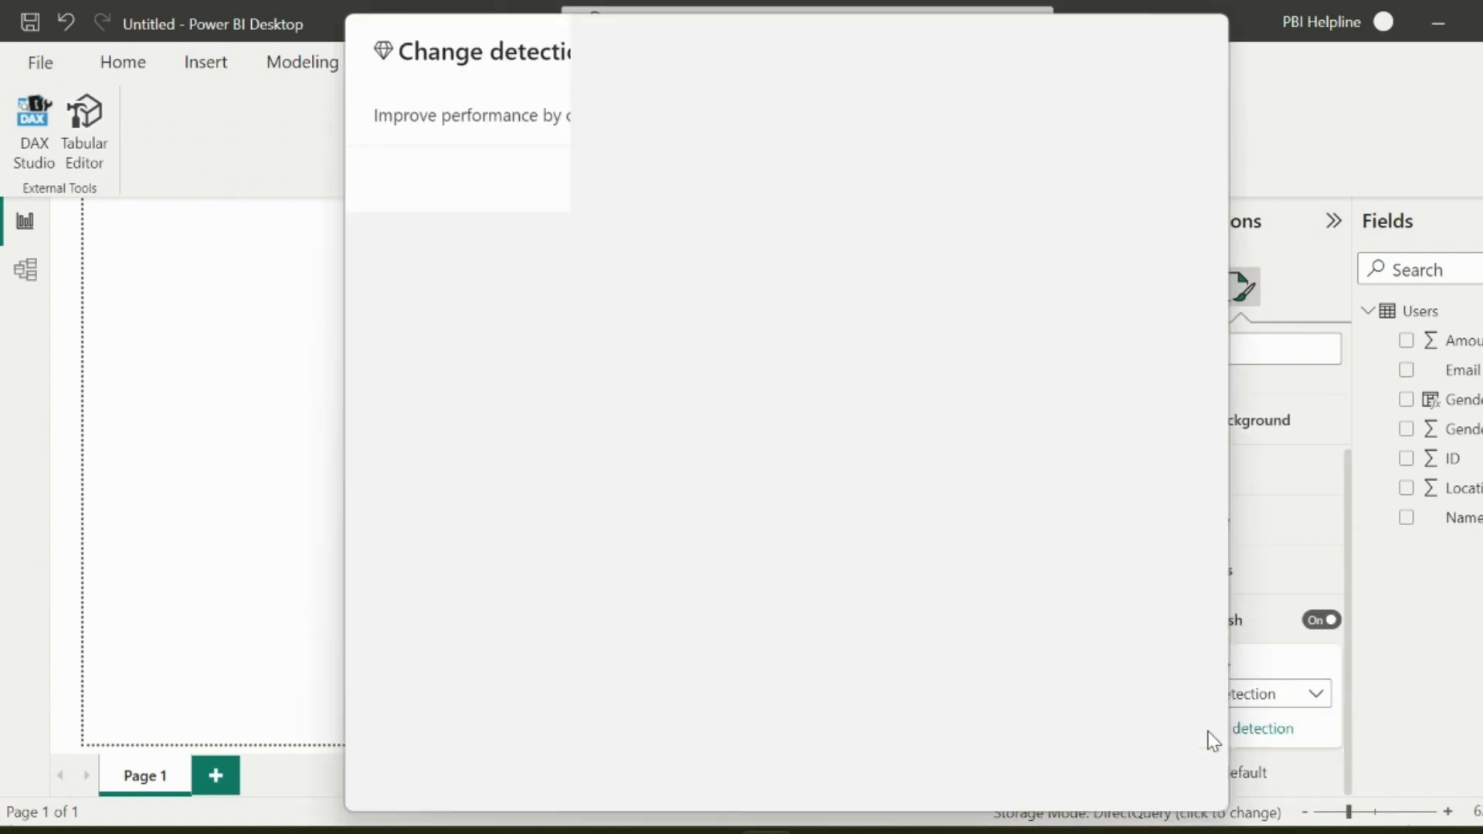
pyautogui.click(562, 348)
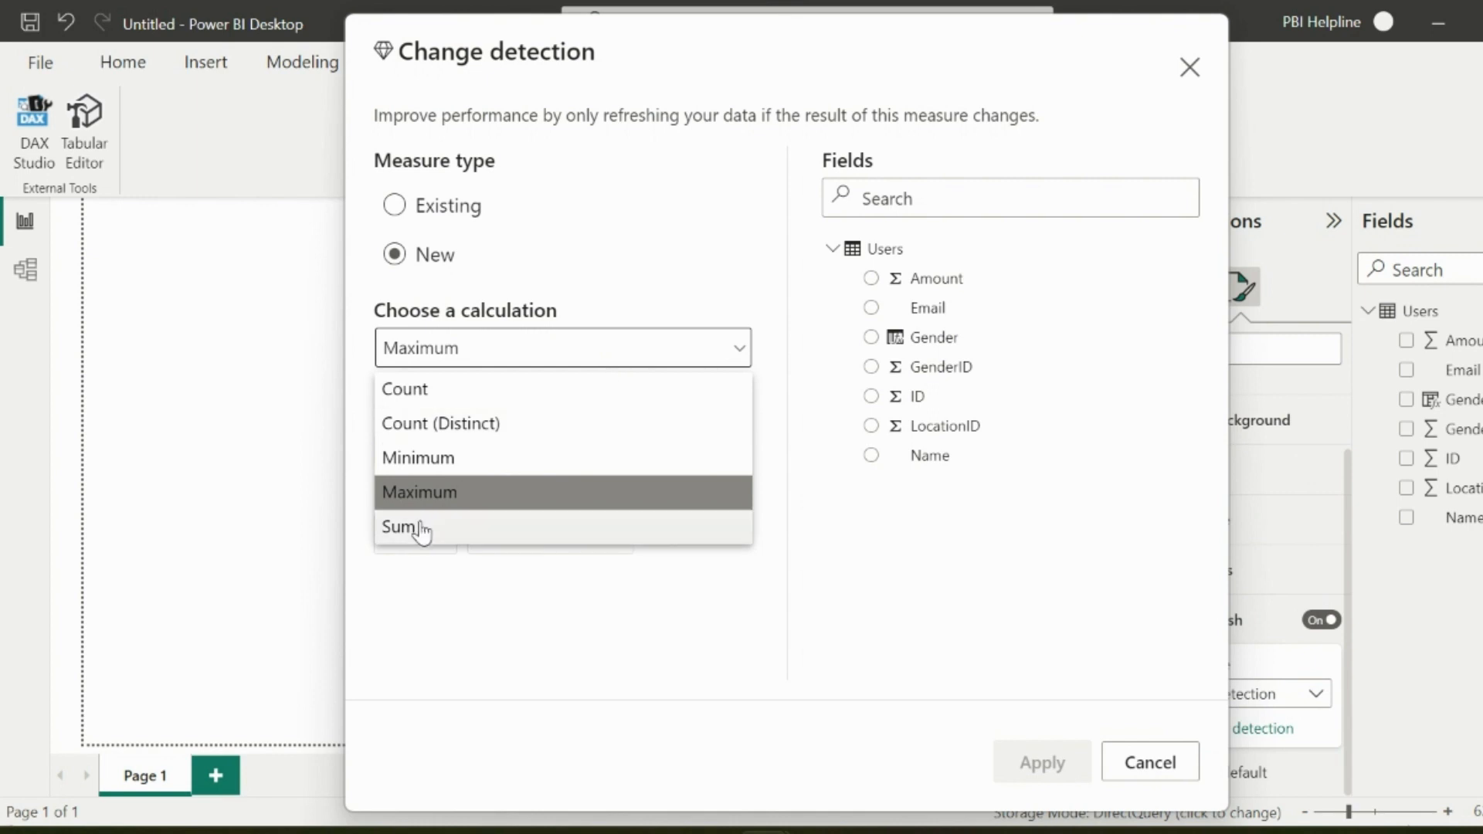
pyautogui.click(405, 527)
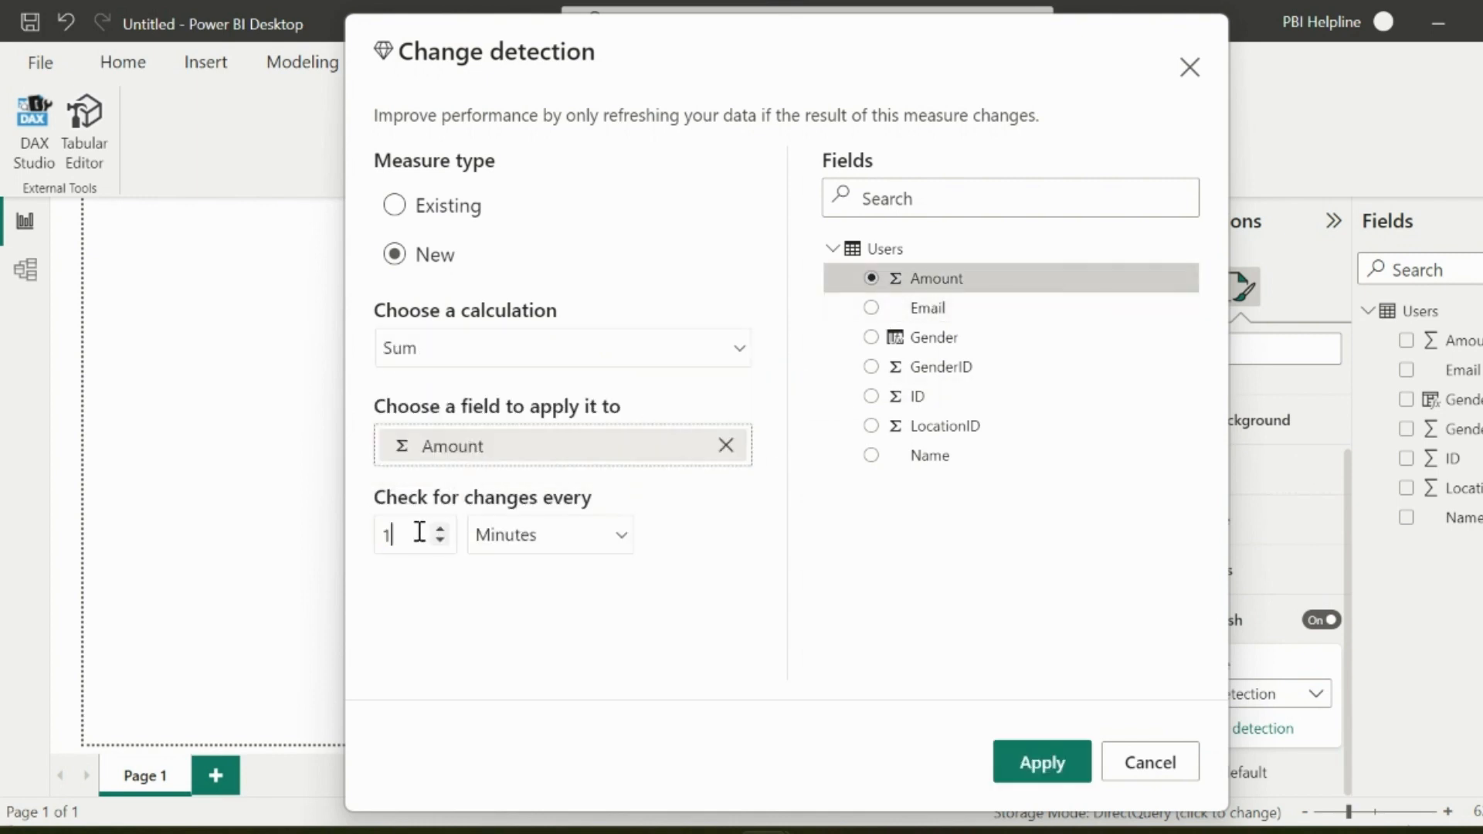
pyautogui.click(549, 534)
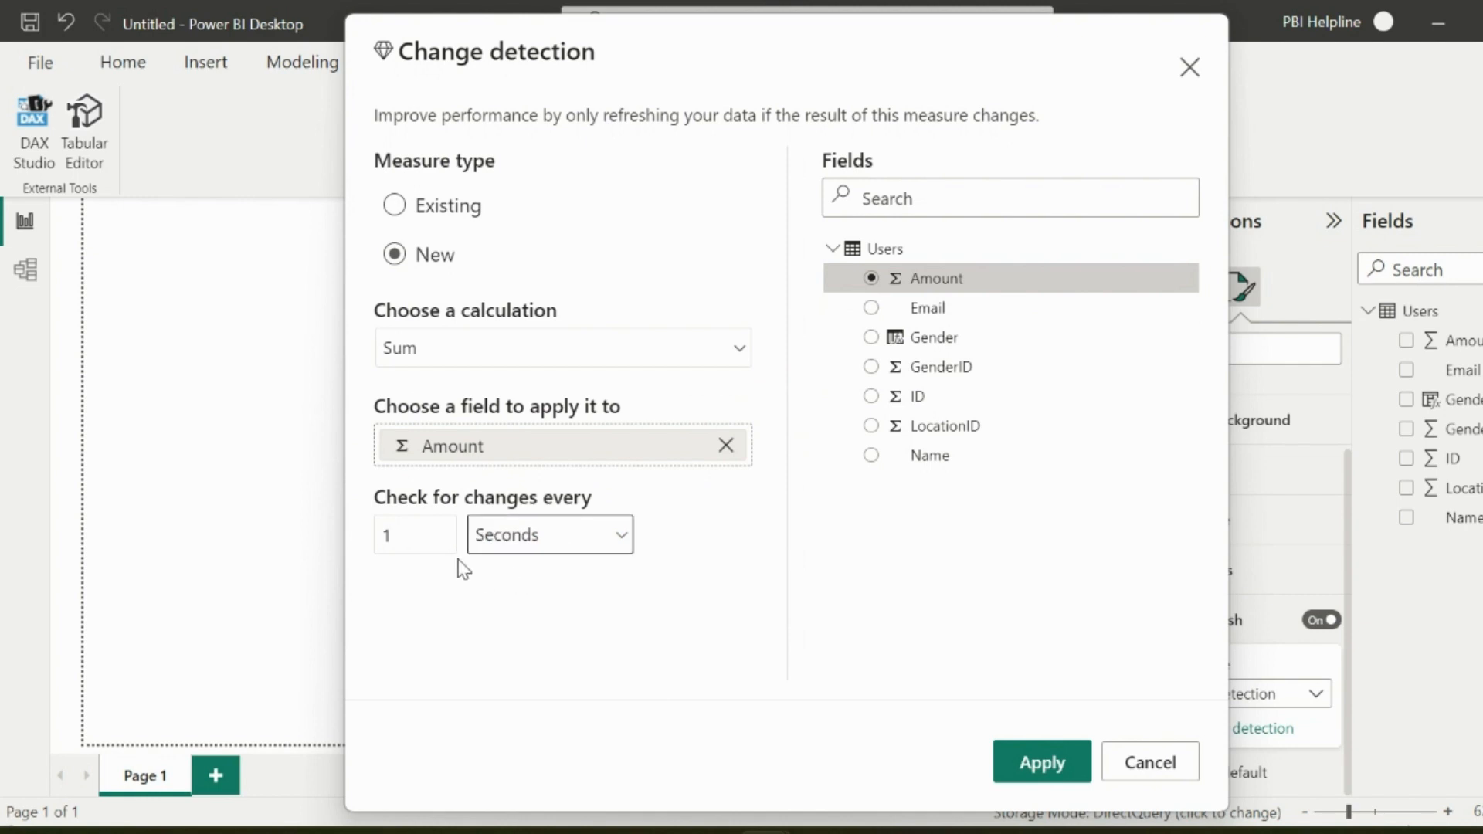
pyautogui.click(1040, 762)
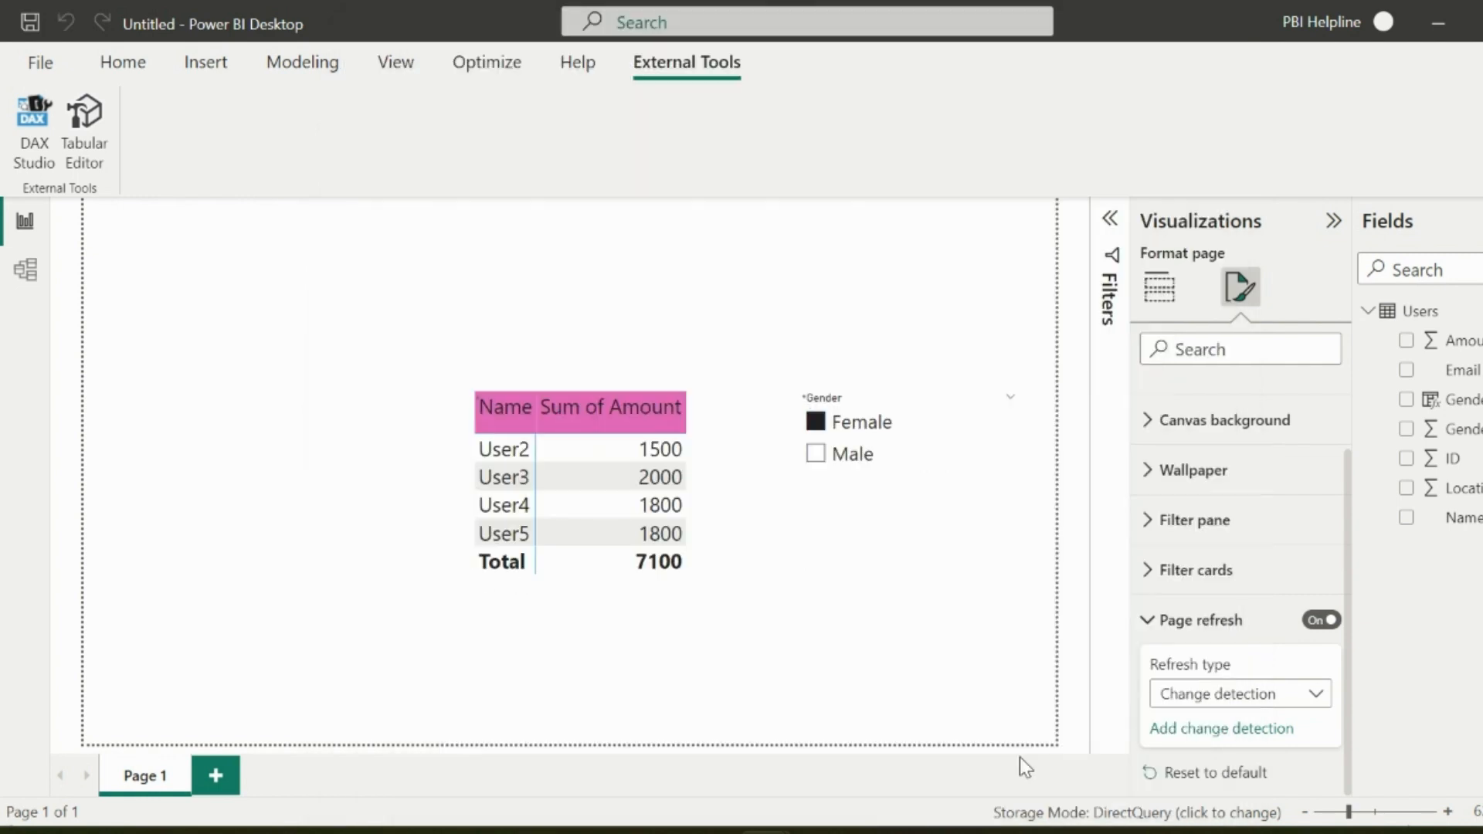
# Clear and restart the trace, then highlight the SUM of Amount in the captured DirectQuery SQL.
pyautogui.click(1221, 728)
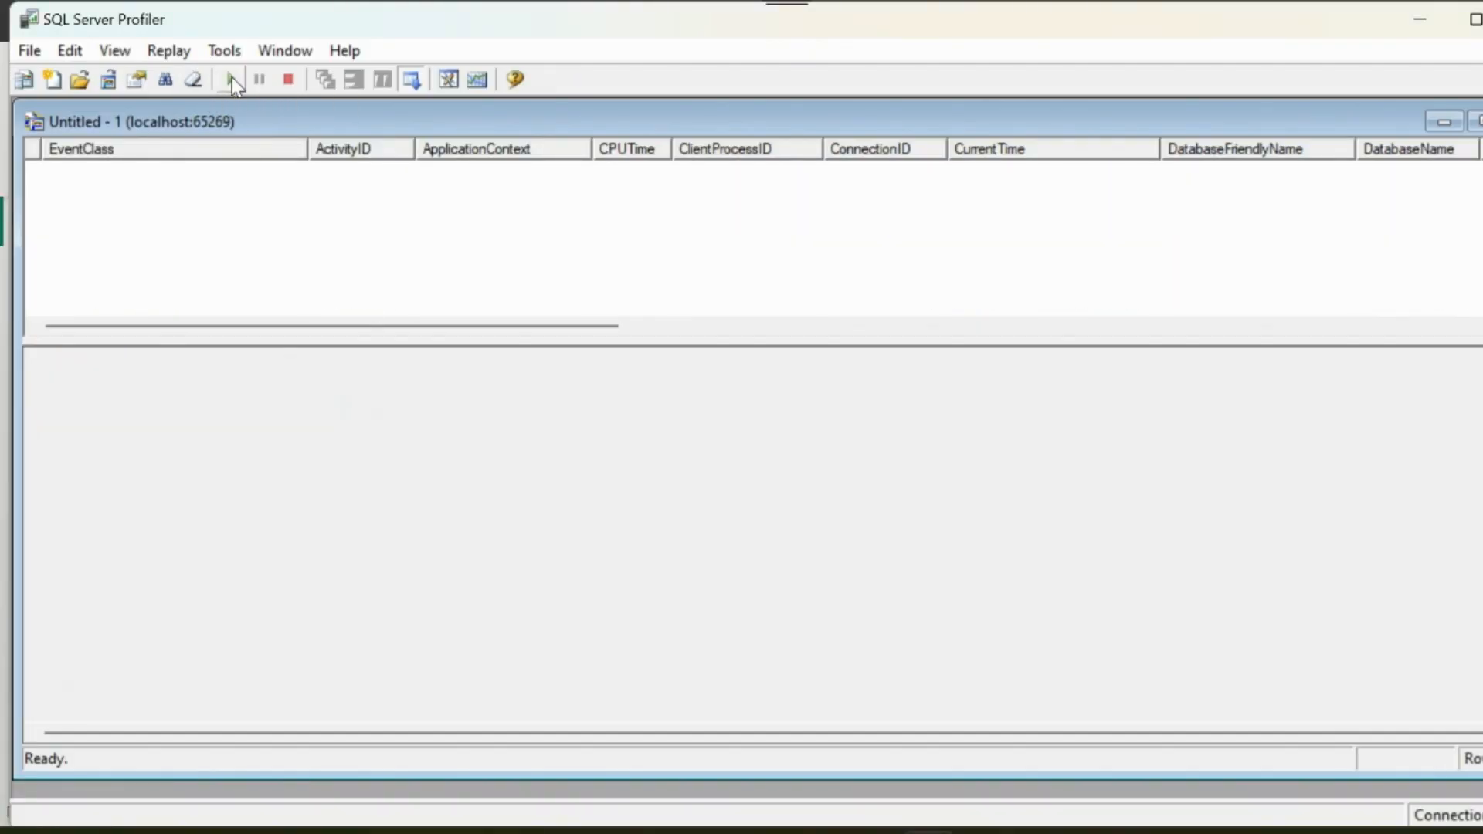
pyautogui.click(230, 78)
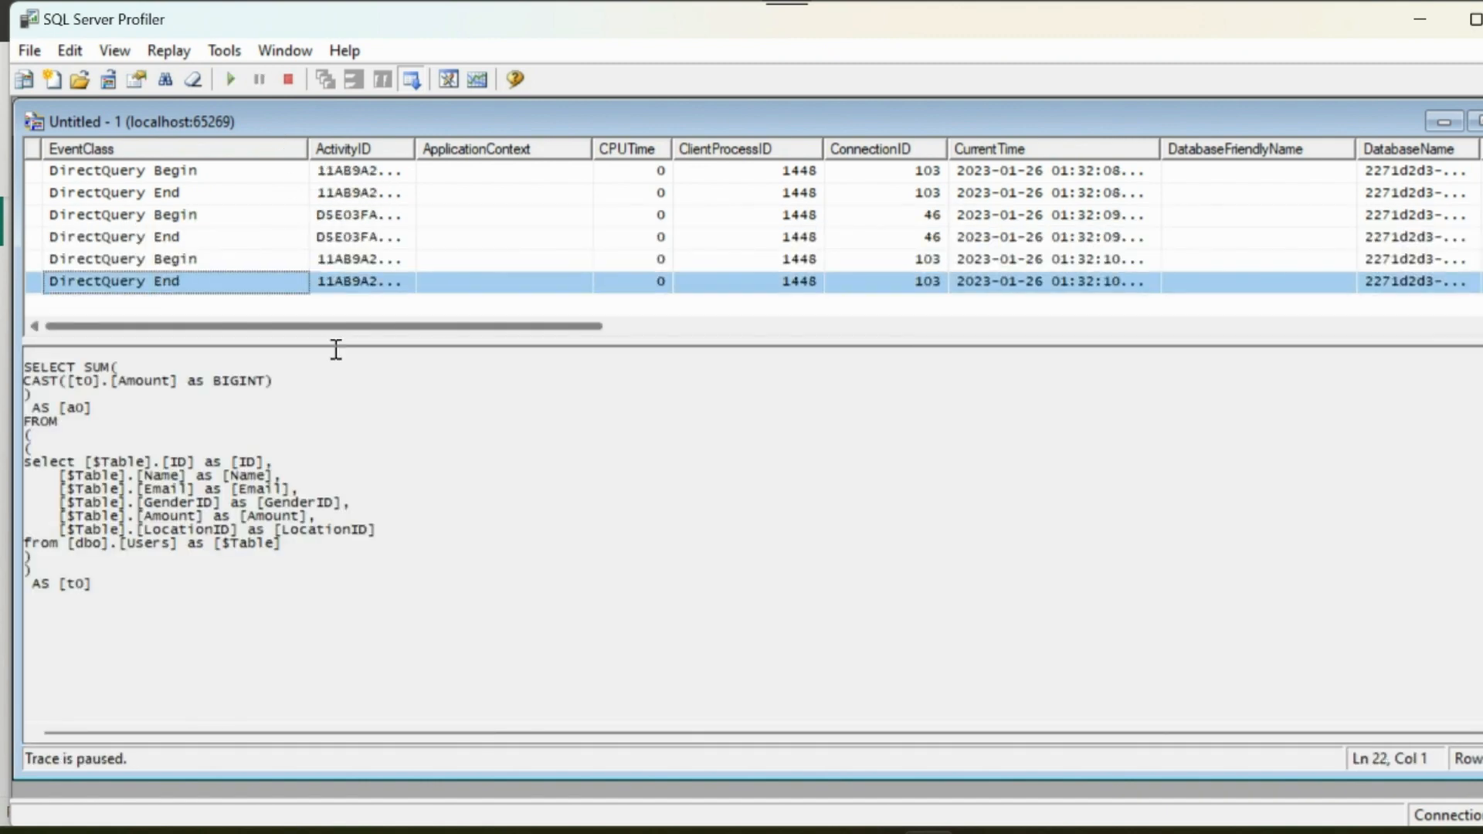
pyautogui.moveTo(284, 374)
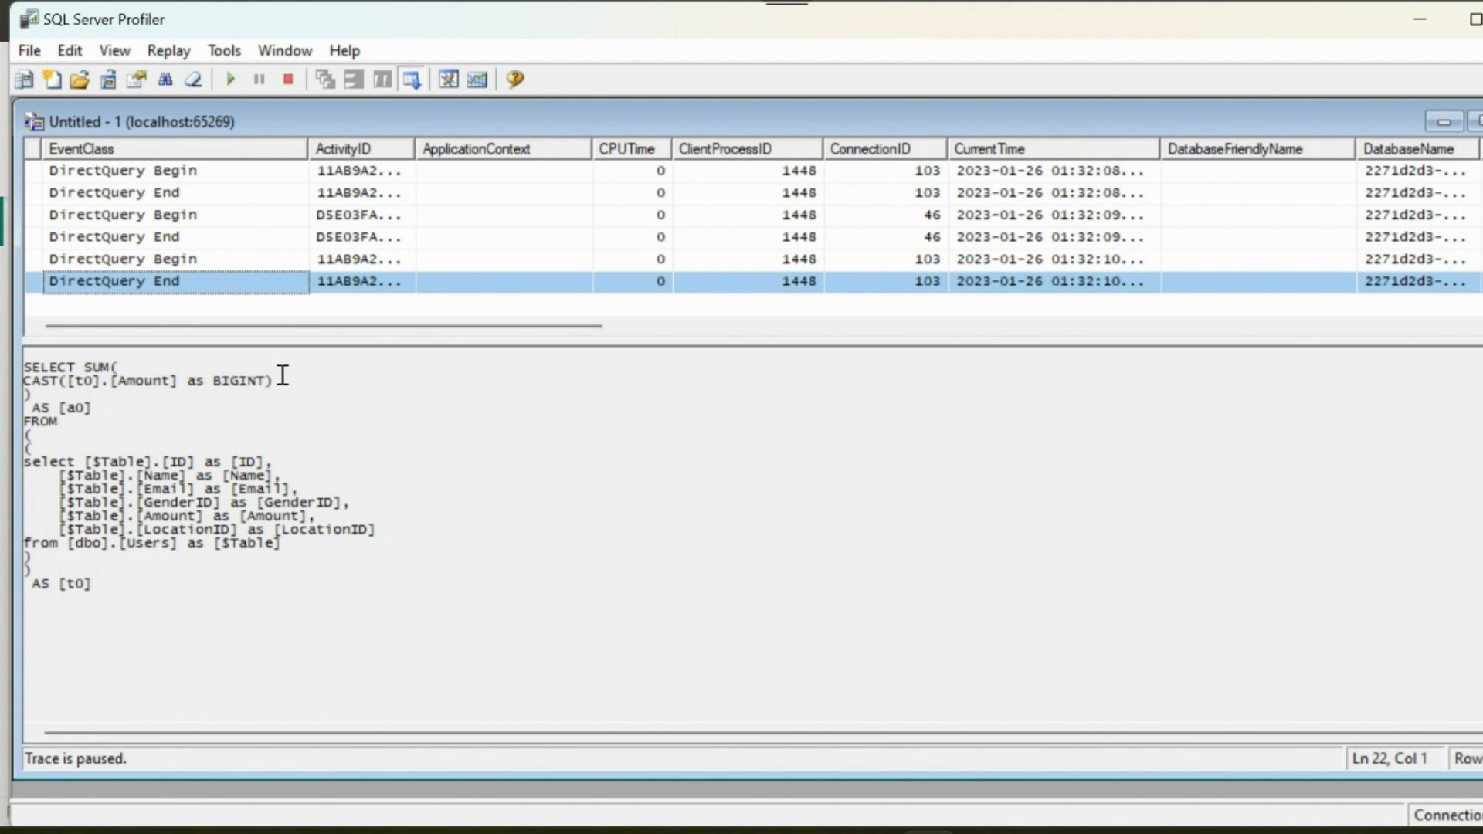
pyautogui.moveTo(76, 366); pyautogui.dragTo(275, 380)
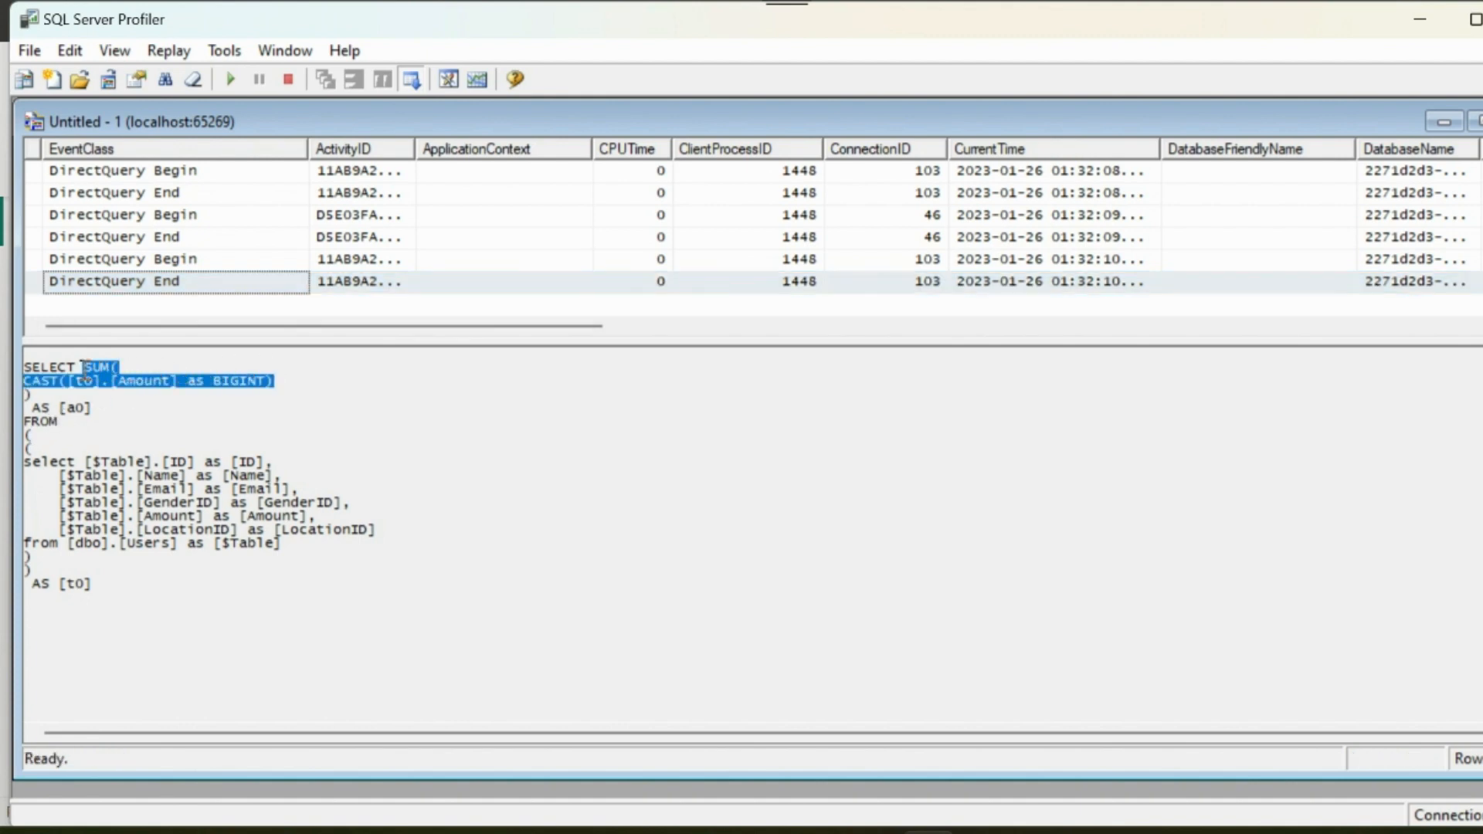
pyautogui.moveTo(104, 393)
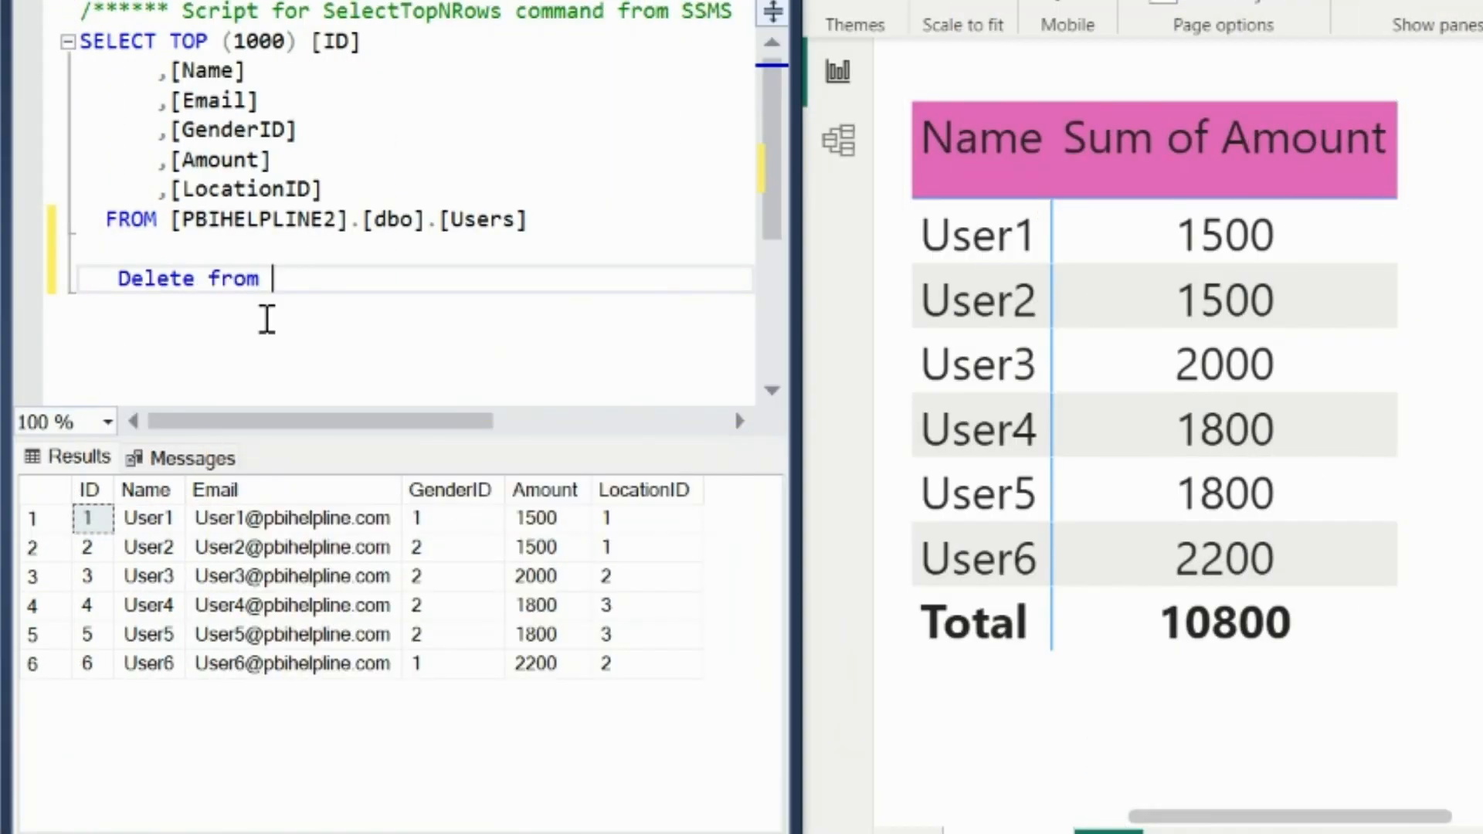
# Run Delete from Users Where Id = 6, then repeat for Ids 5 and 4.
pyautogui.write('Users Where Id')
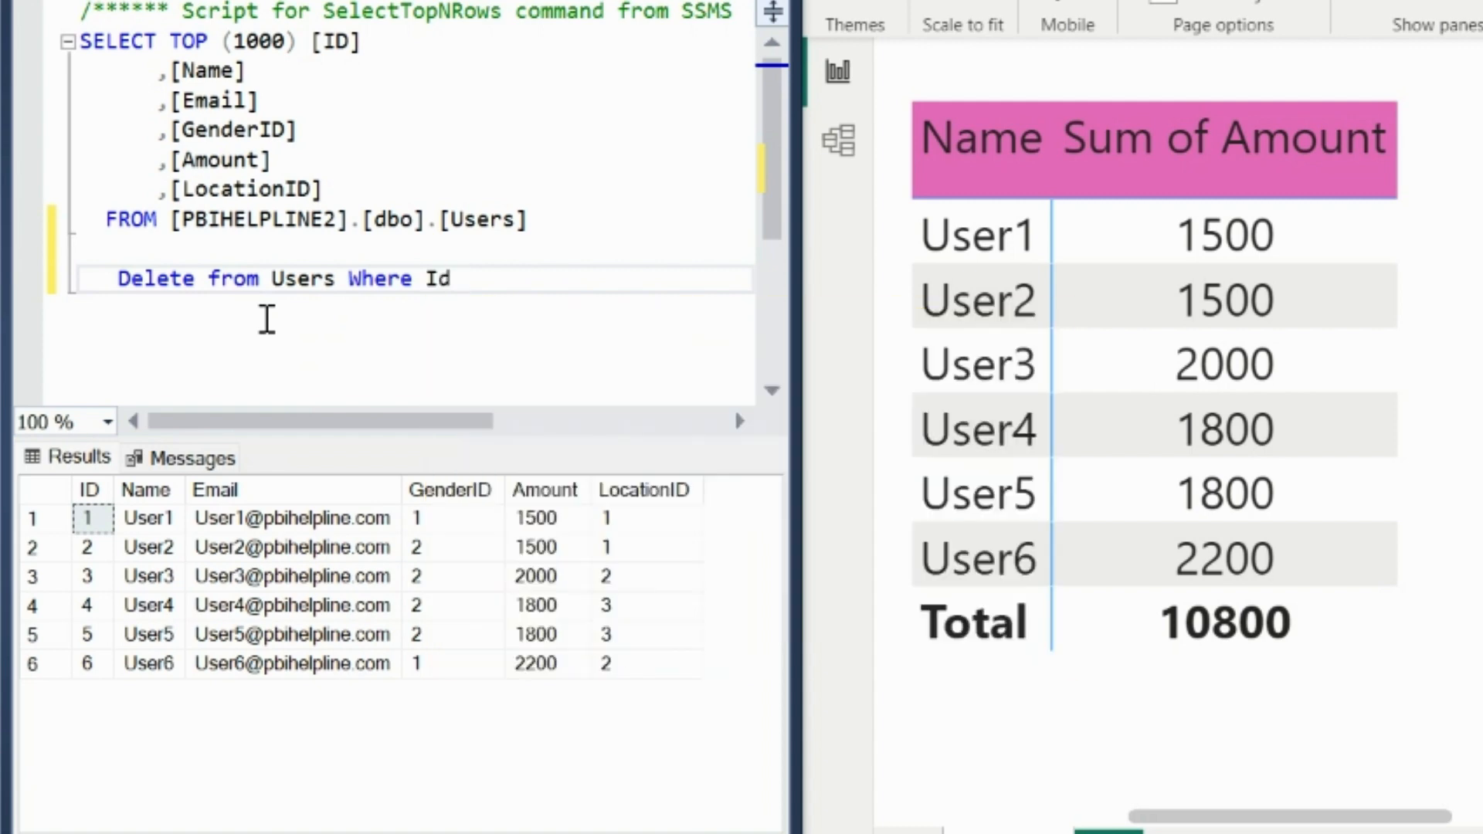
pyautogui.write('= 6')
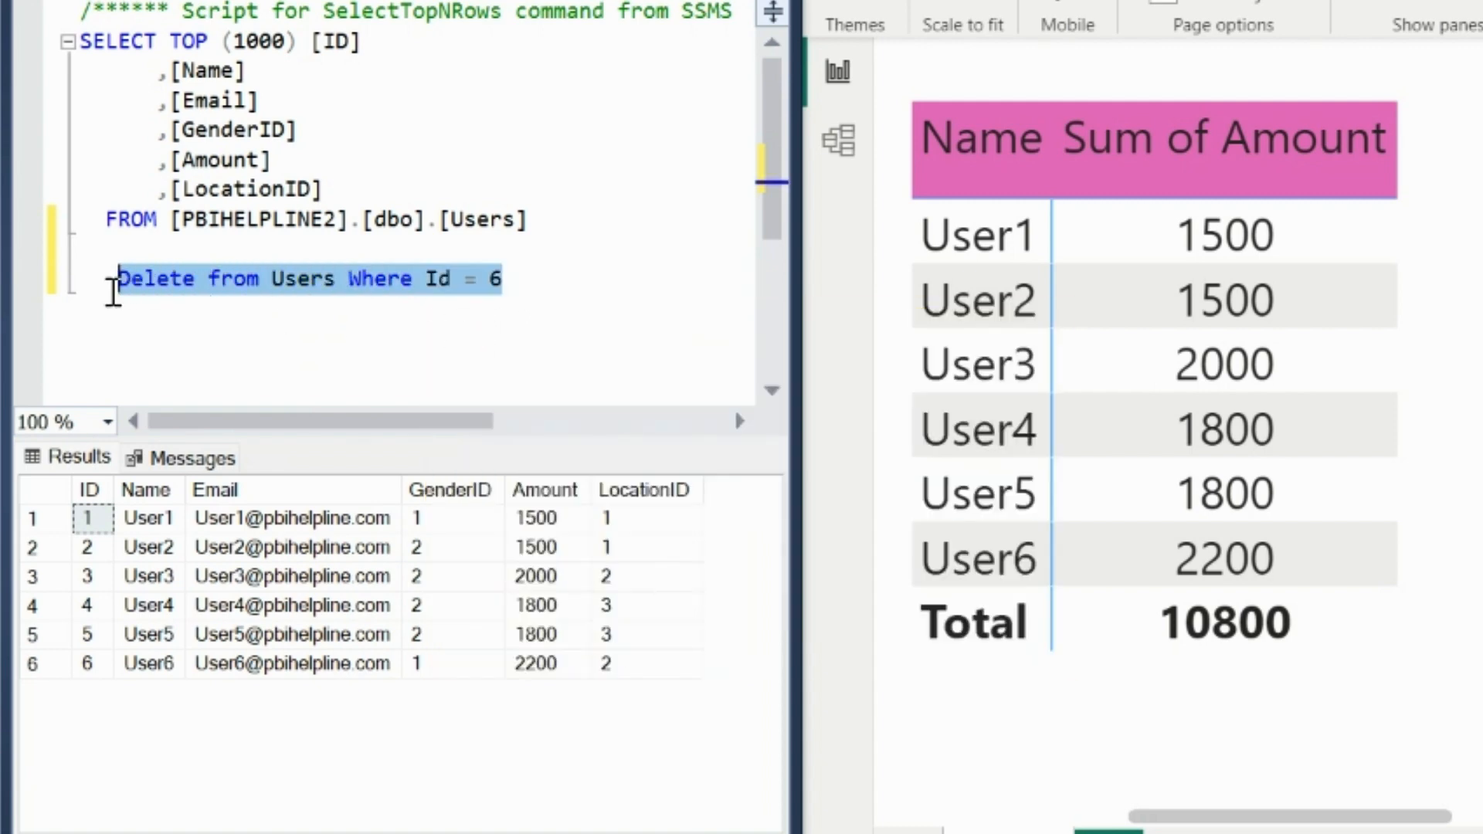
pyautogui.press('F5')
pyautogui.write('4')
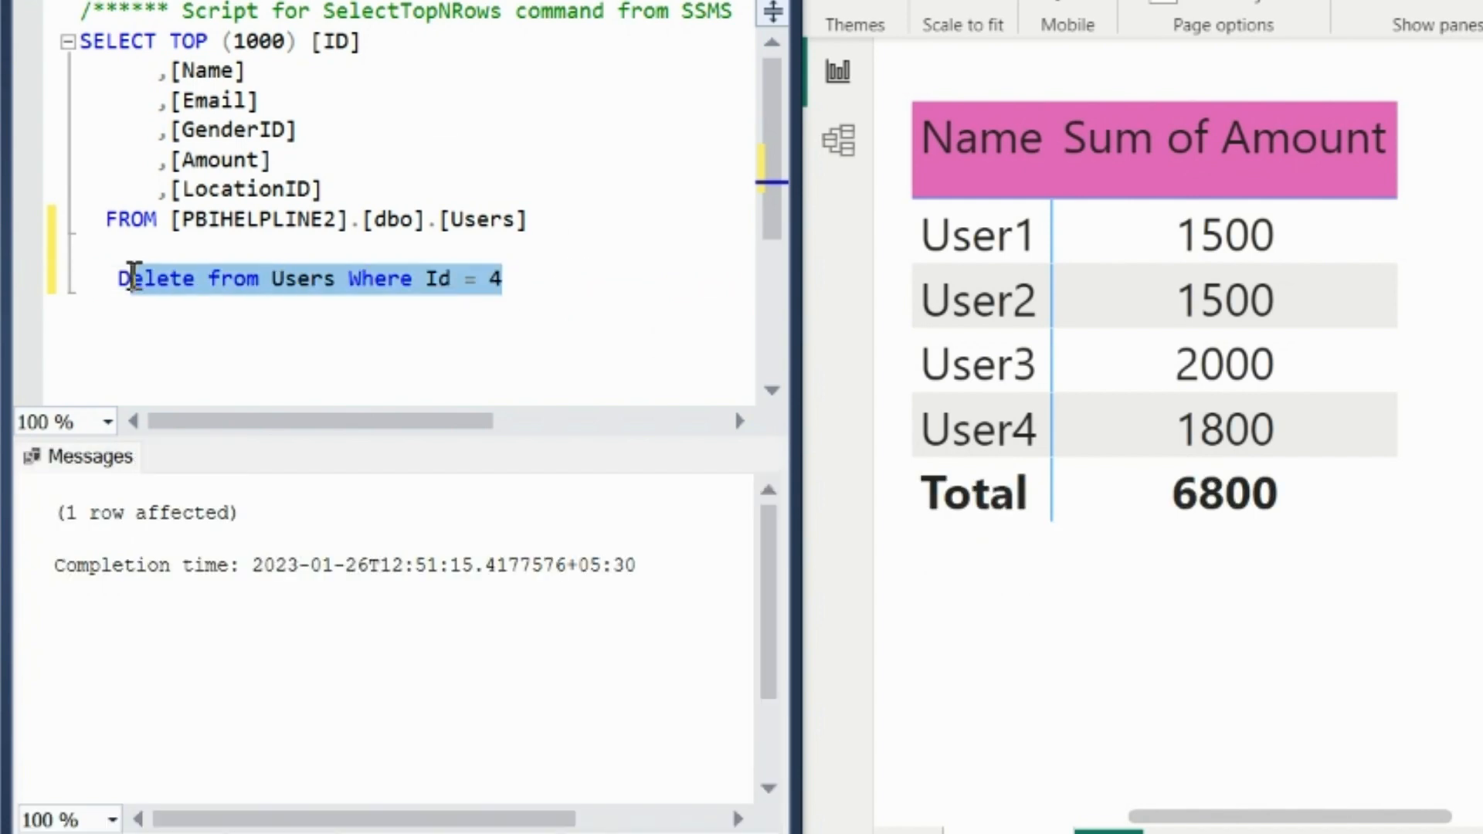
pyautogui.press('F5')
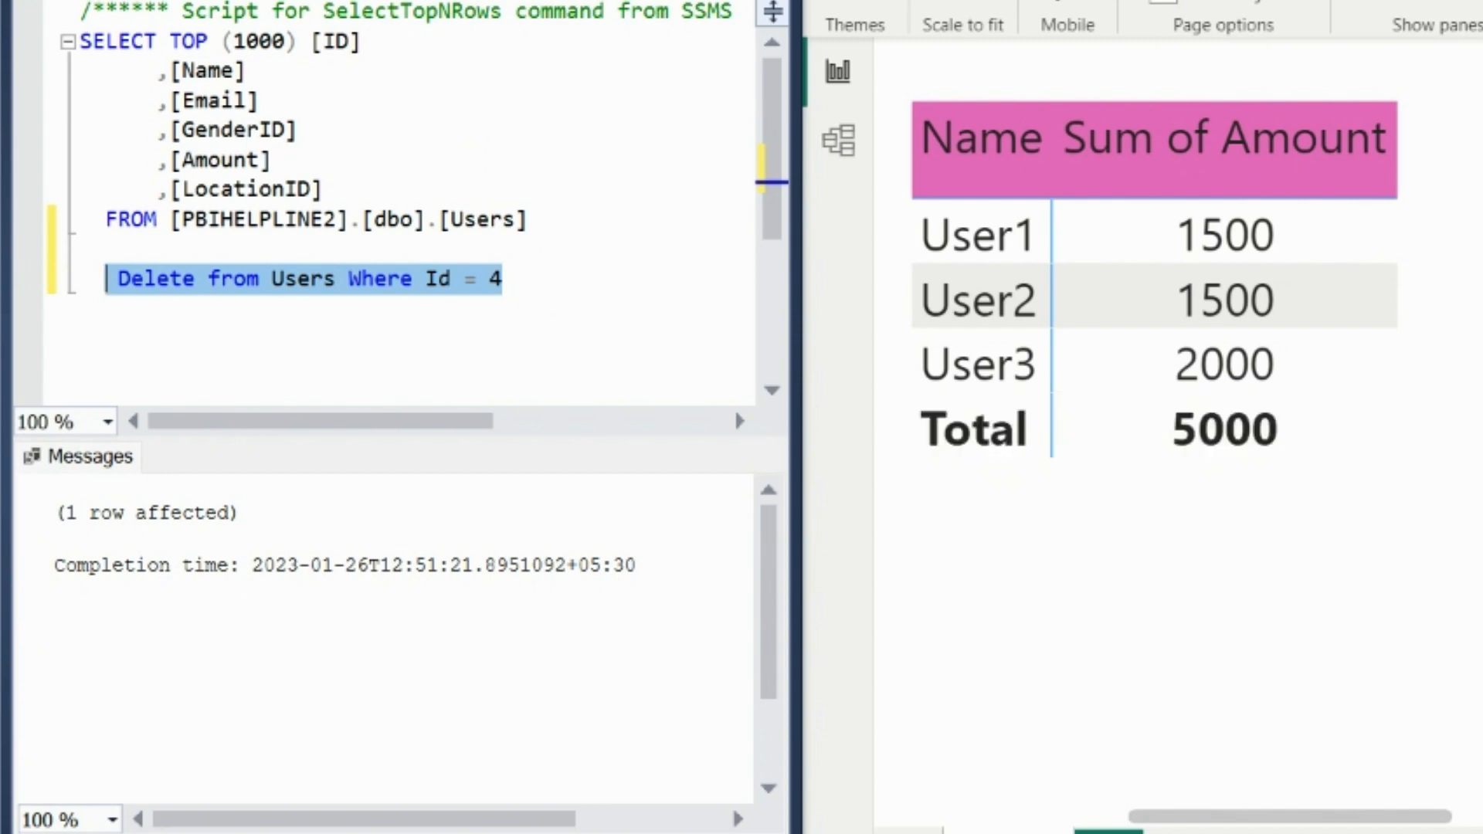
pyautogui.moveTo(340, 285)
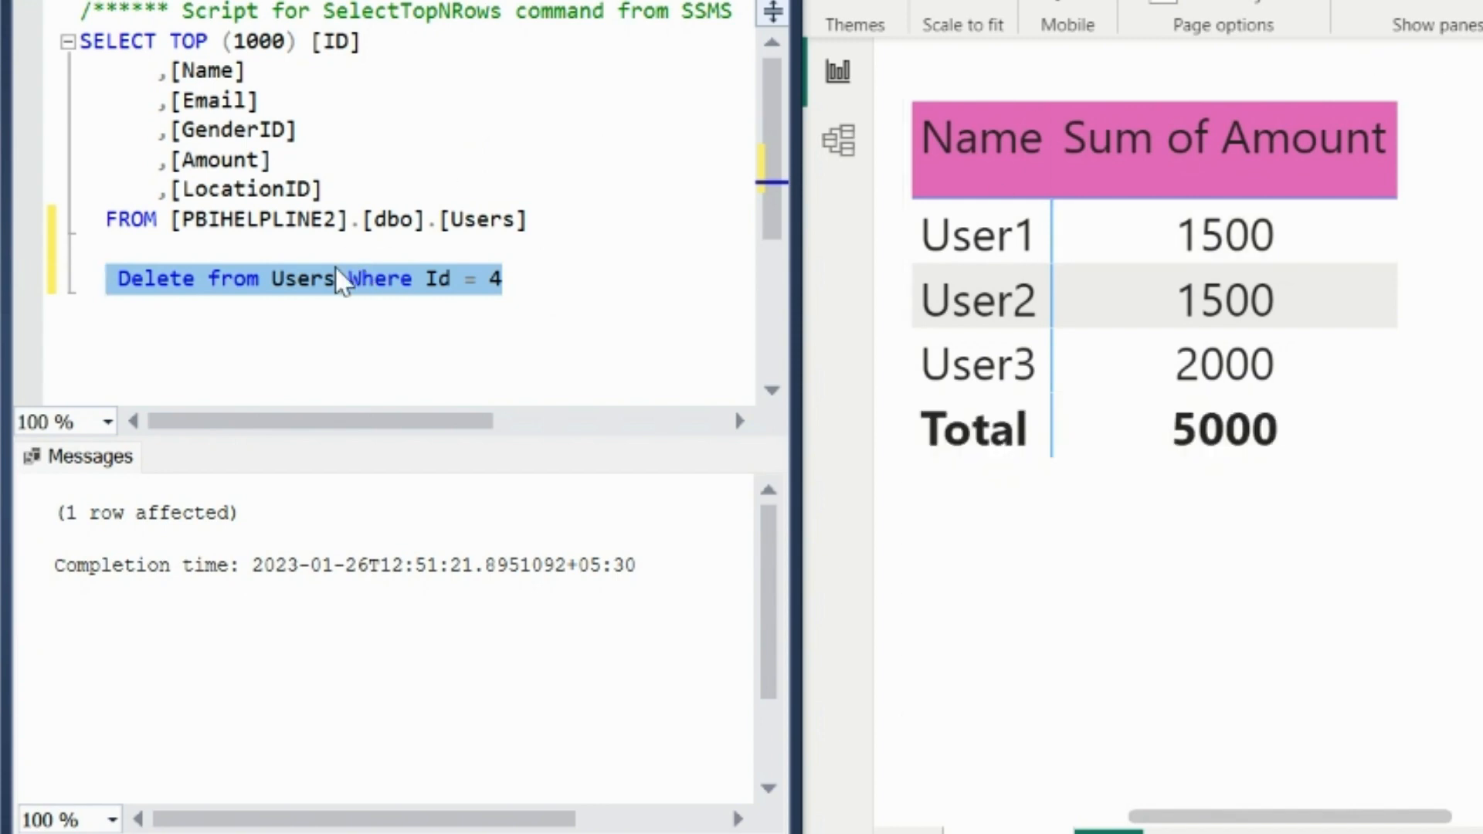